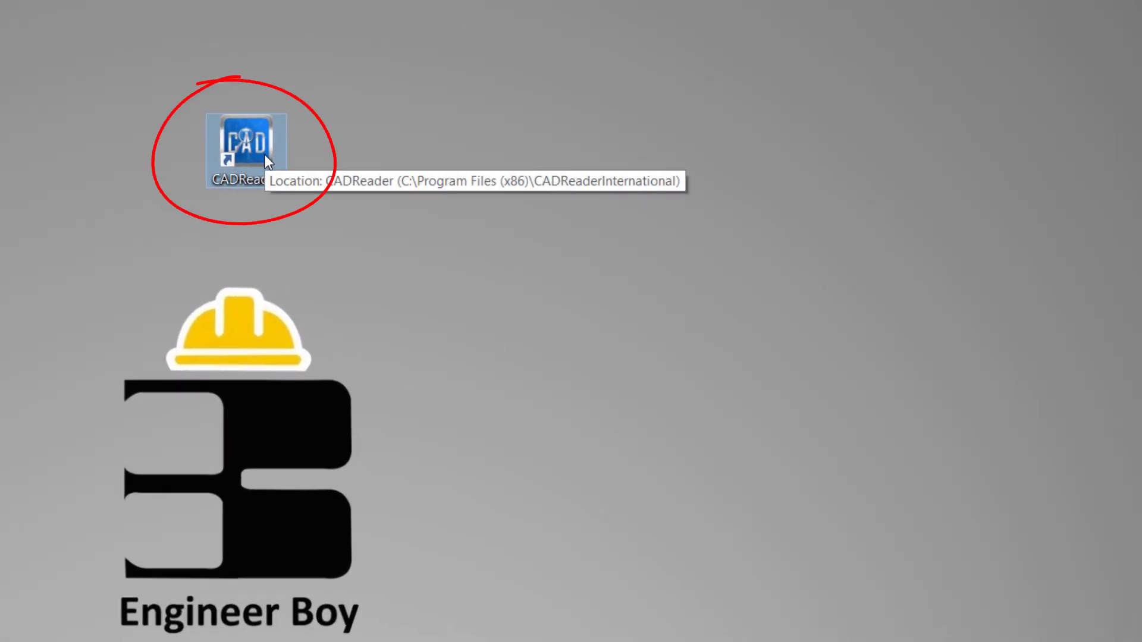
Launch CADReader from its desktop shortcut.
right_click(251, 146)
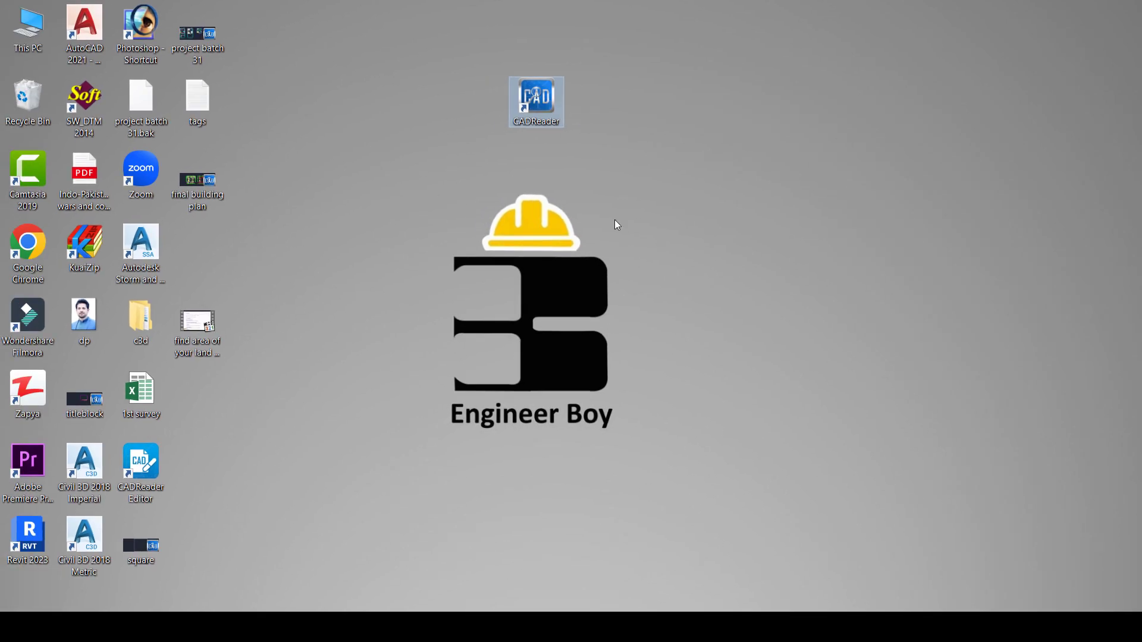
double_click(536, 100)
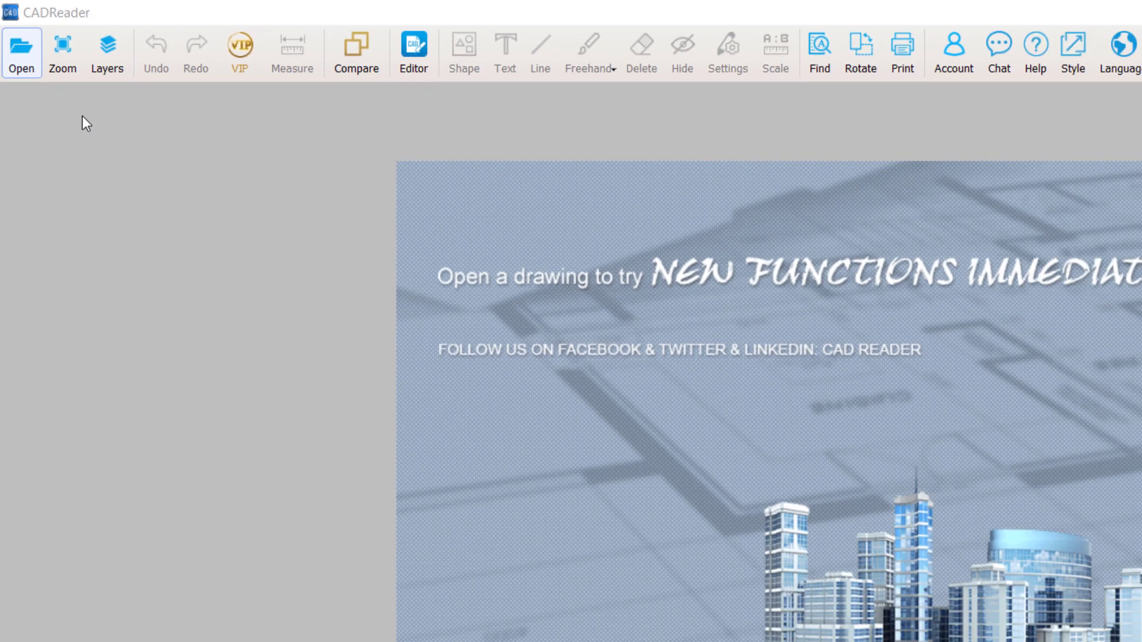
Bring up the file picker and select 'project batch 31' from the Desktop.
left_click(22, 52)
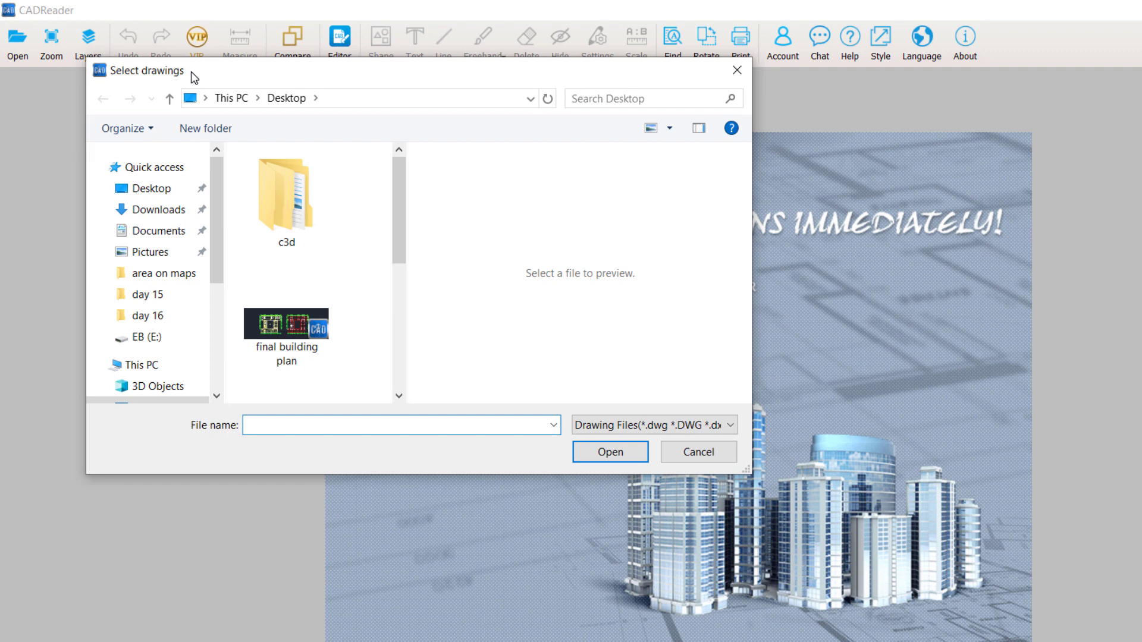
mouse_move(221, 217)
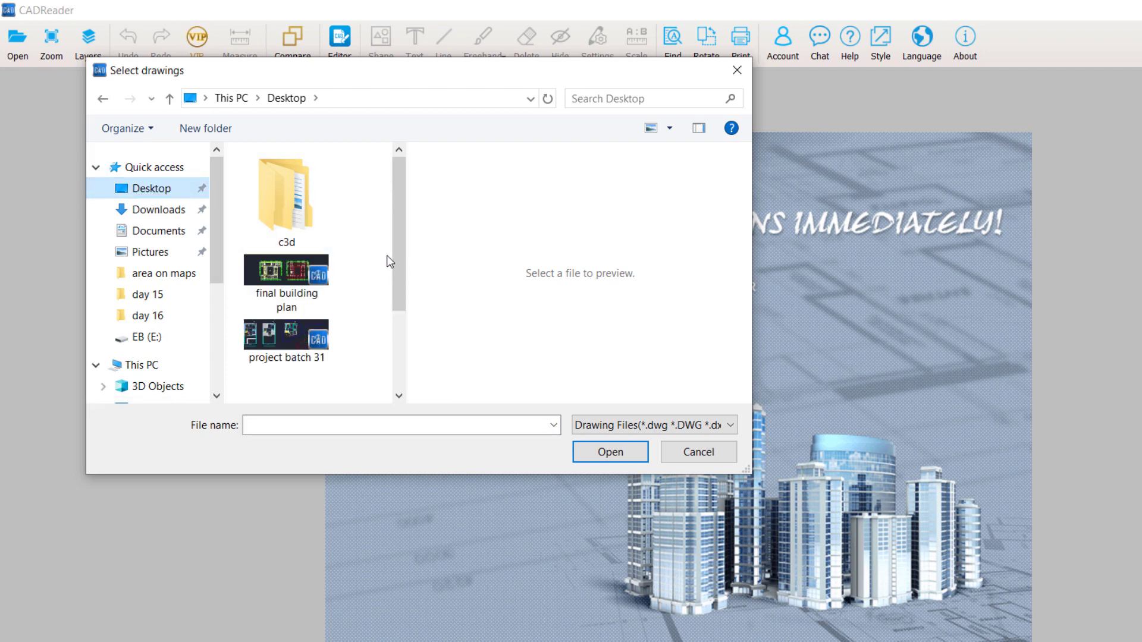
scroll("down", 3)
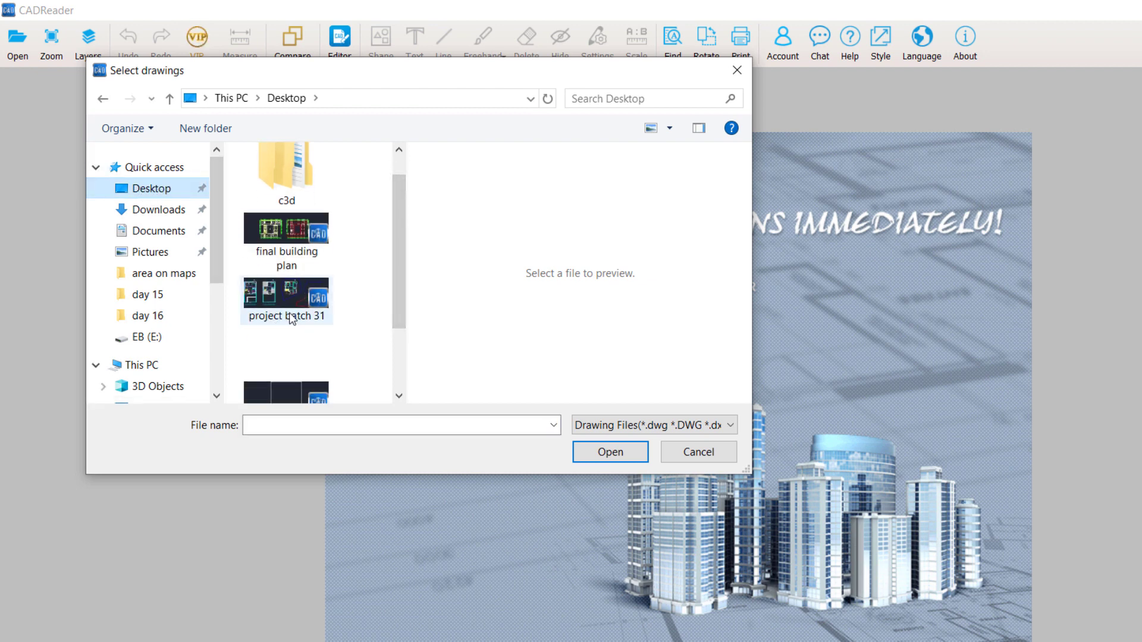
left_click(285, 298)
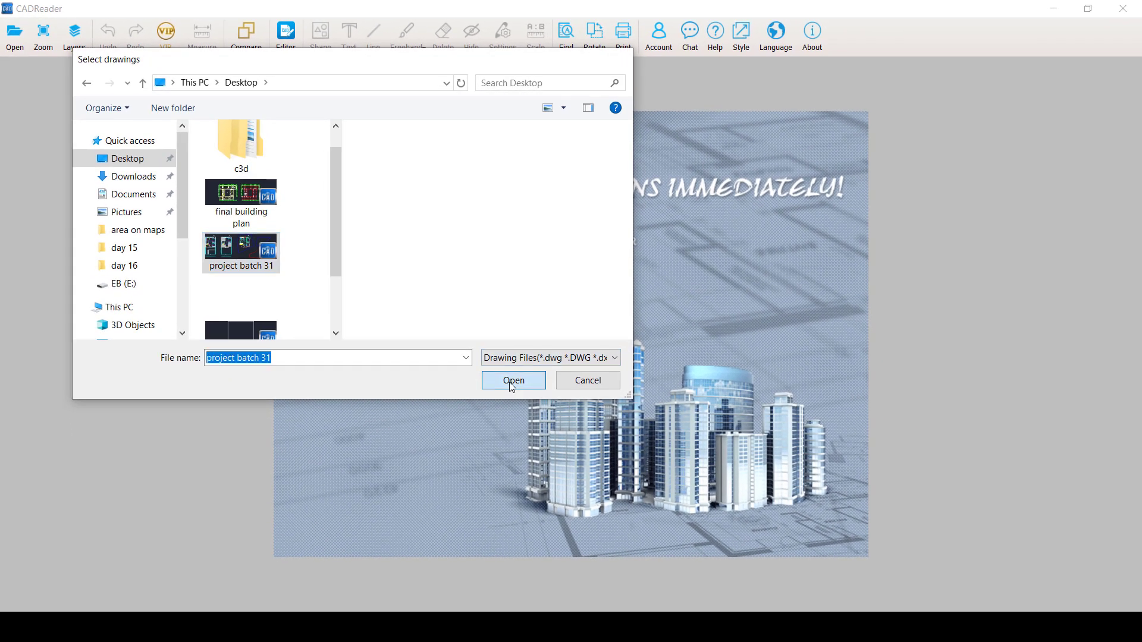
Open project batch 31.dwg from the Select drawings dialog.
left_click(513, 380)
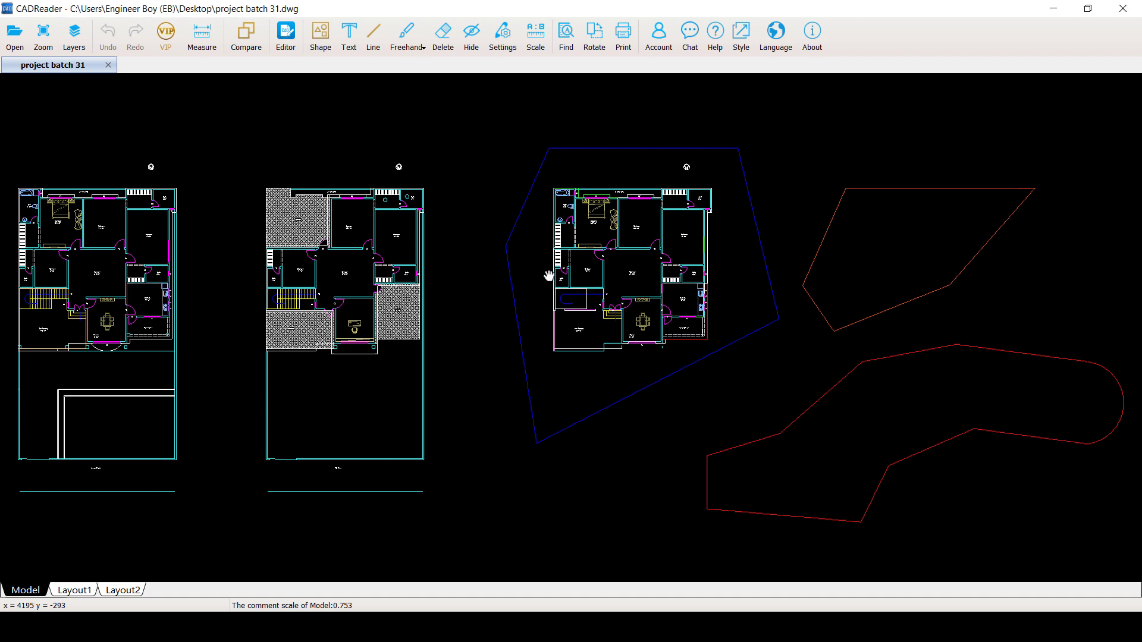
mouse_move(506, 272)
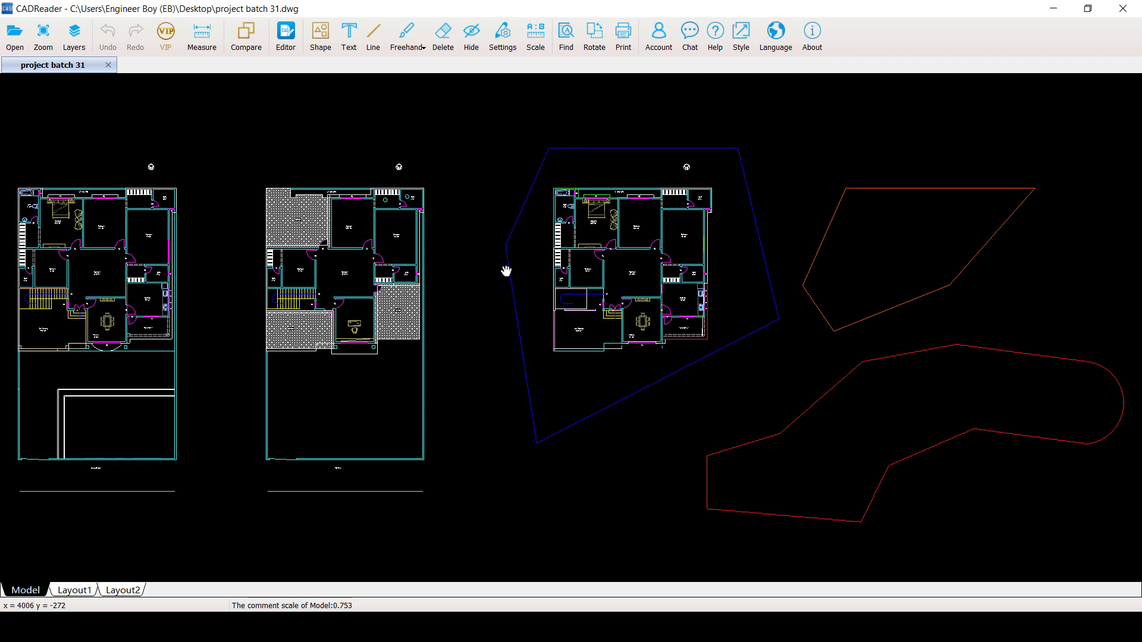
mouse_move(568, 281)
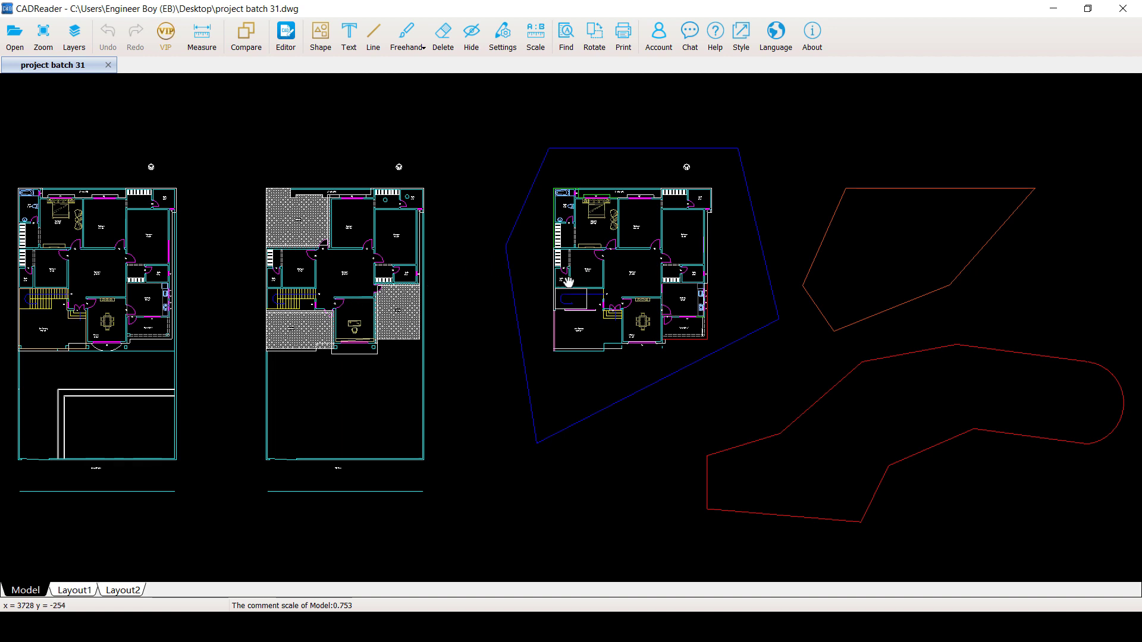
mouse_move(549, 272)
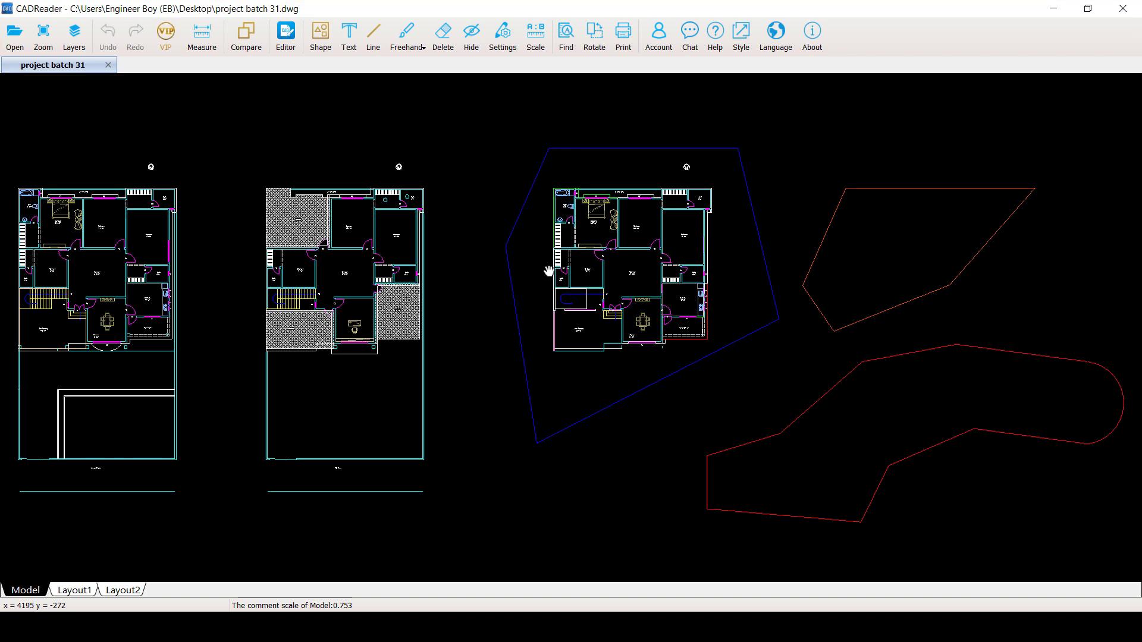
mouse_move(521, 255)
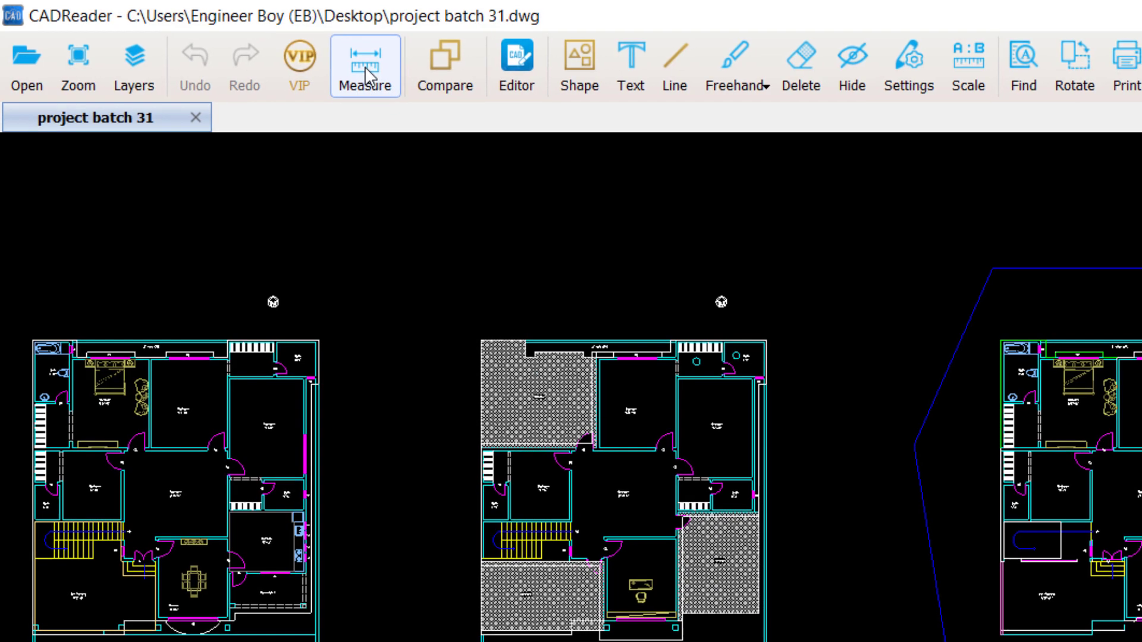
Start a polygon area measurement and trace the upper red parcel's corners.
left_click(364, 66)
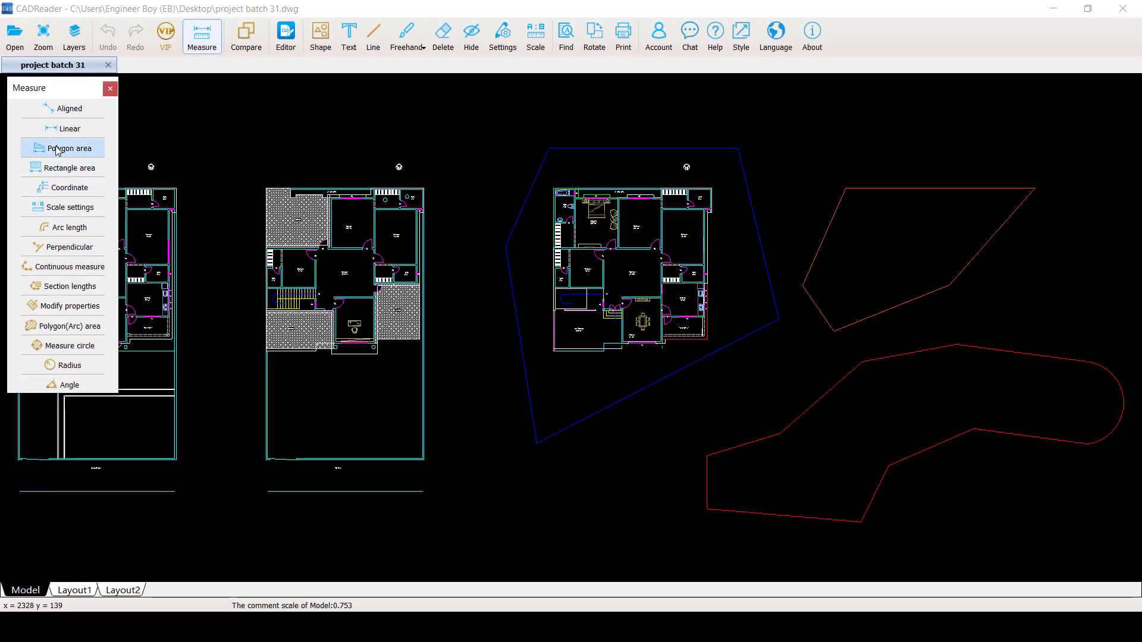
left_click(71, 148)
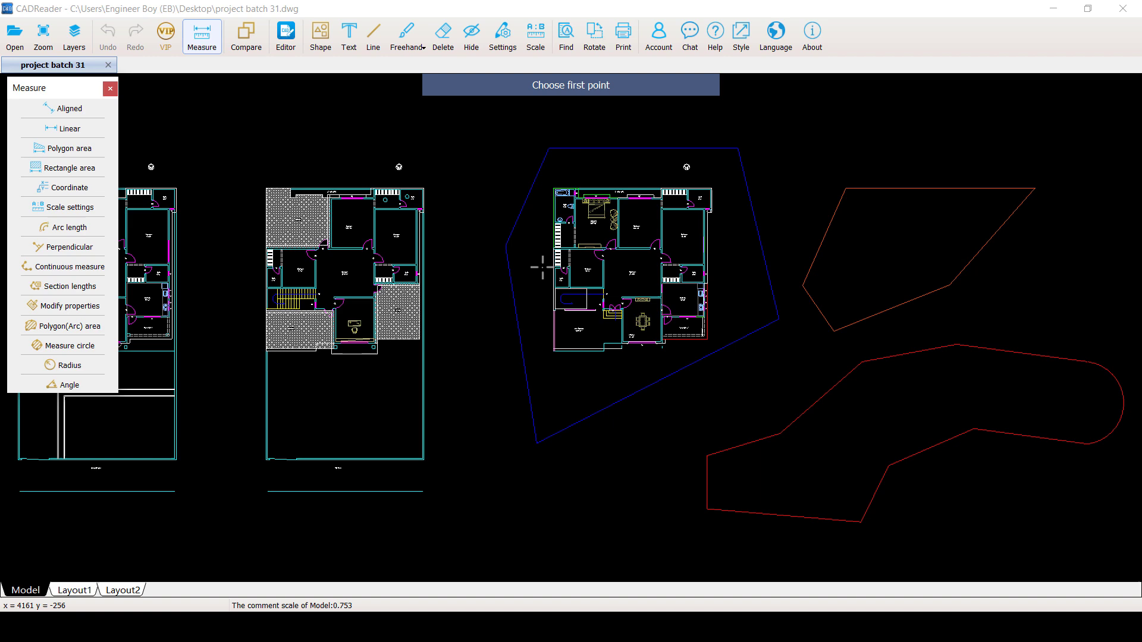
scroll("up", 3)
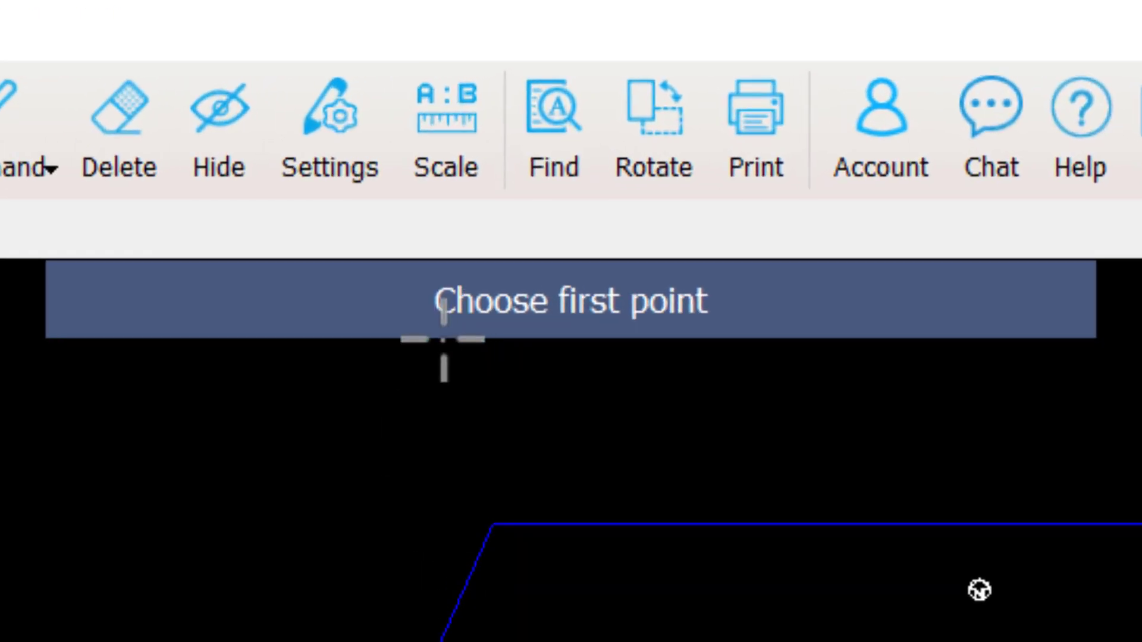
scroll("down", 3)
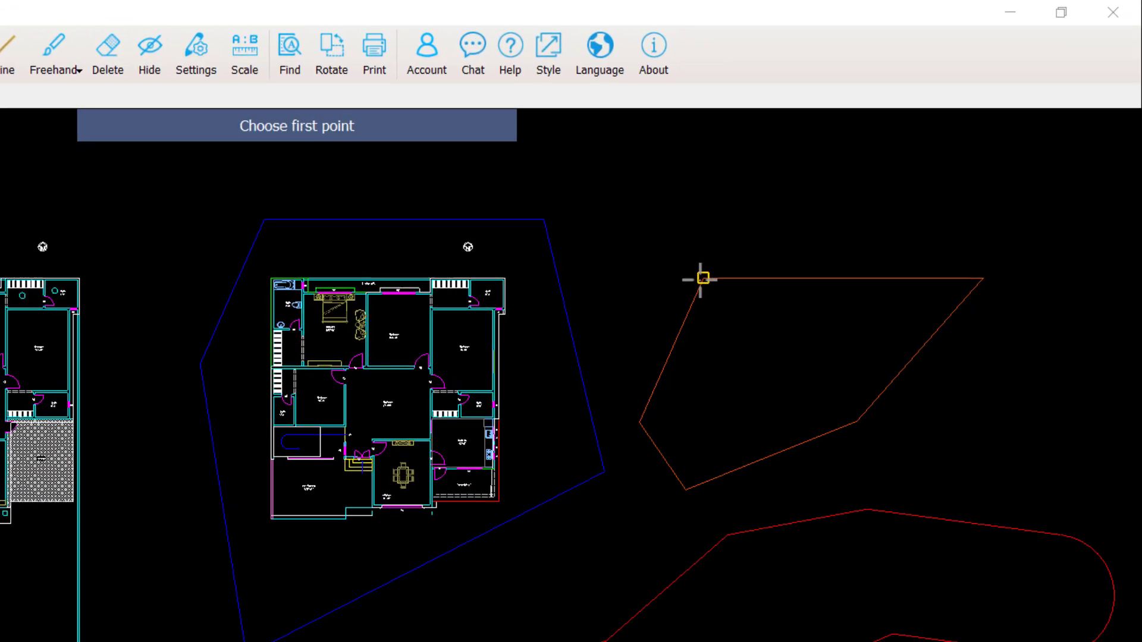
left_click(703, 278)
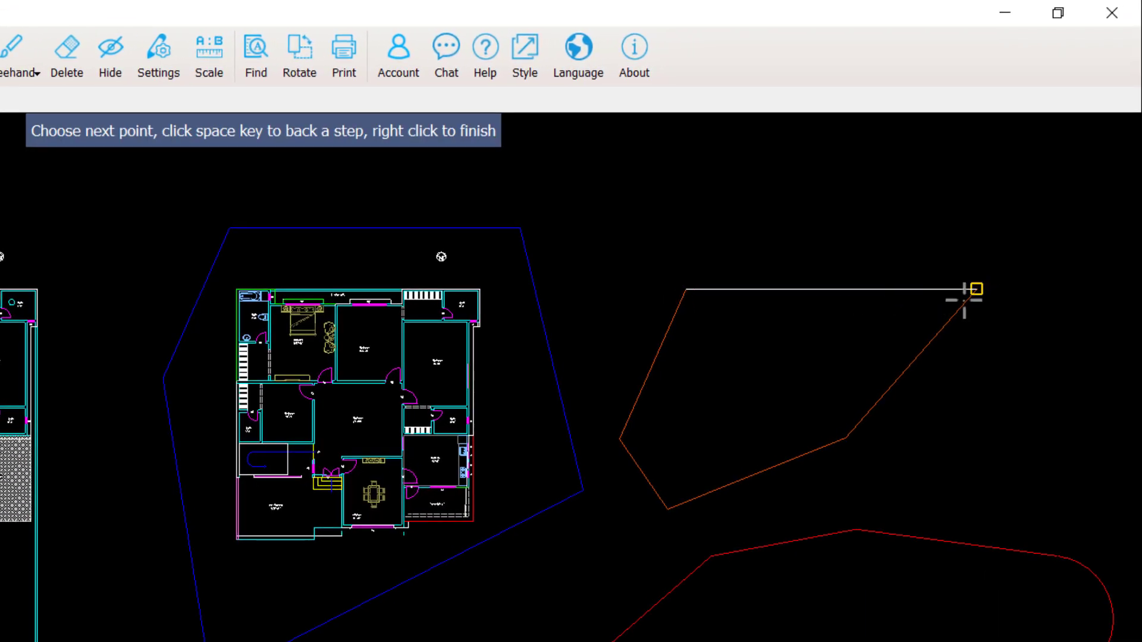
left_click(688, 492)
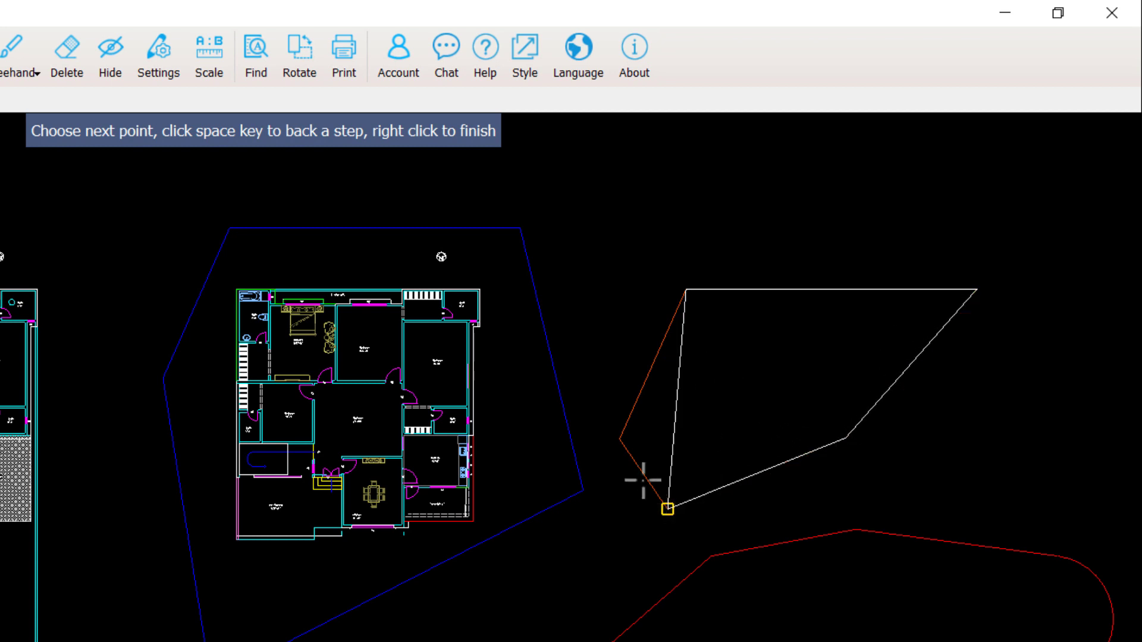
mouse_move(608, 415)
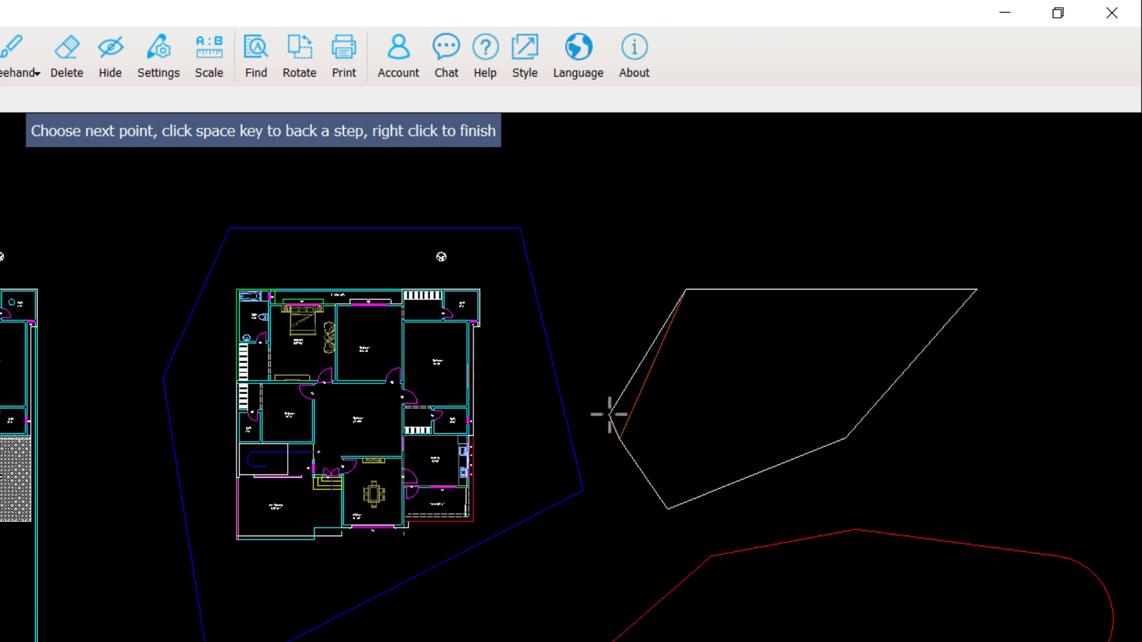
mouse_move(600, 371)
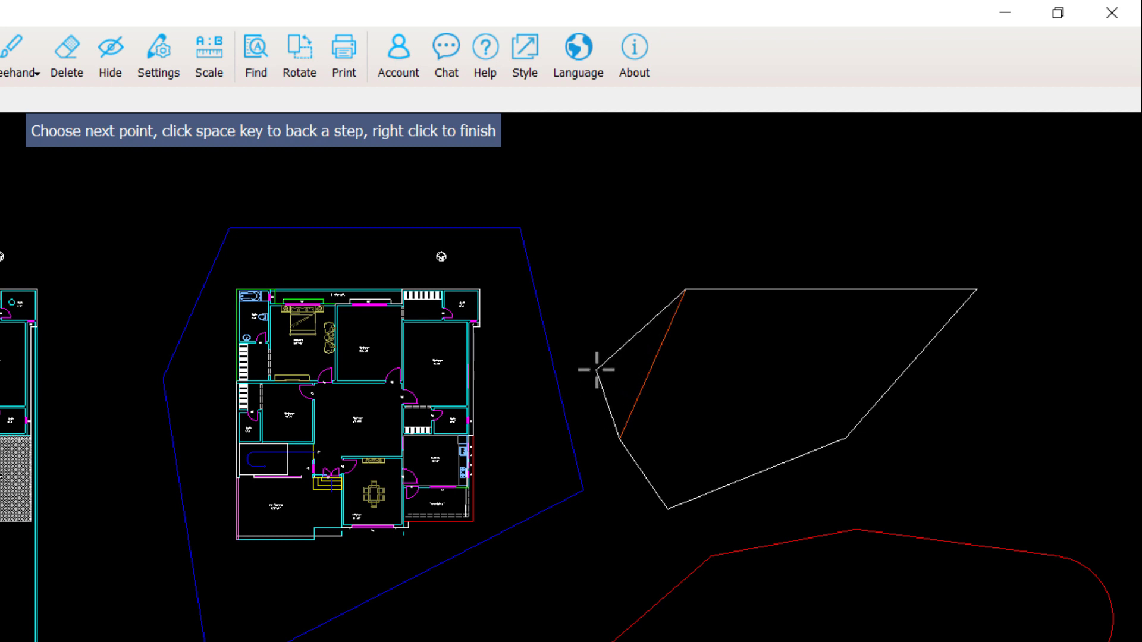
mouse_move(611, 340)
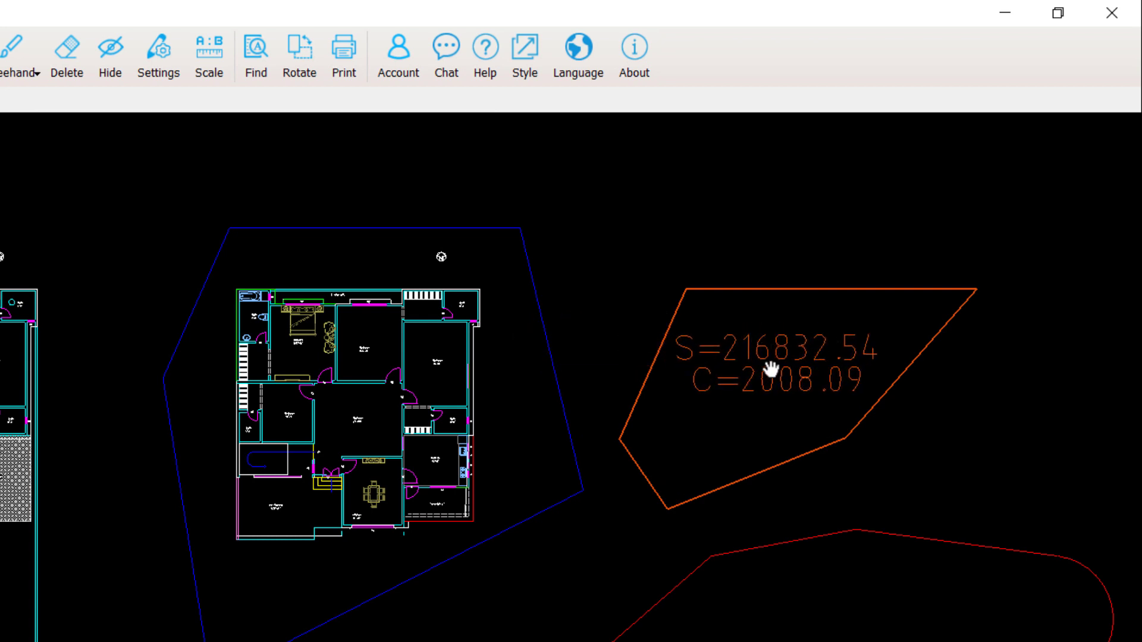
mouse_move(160, 314)
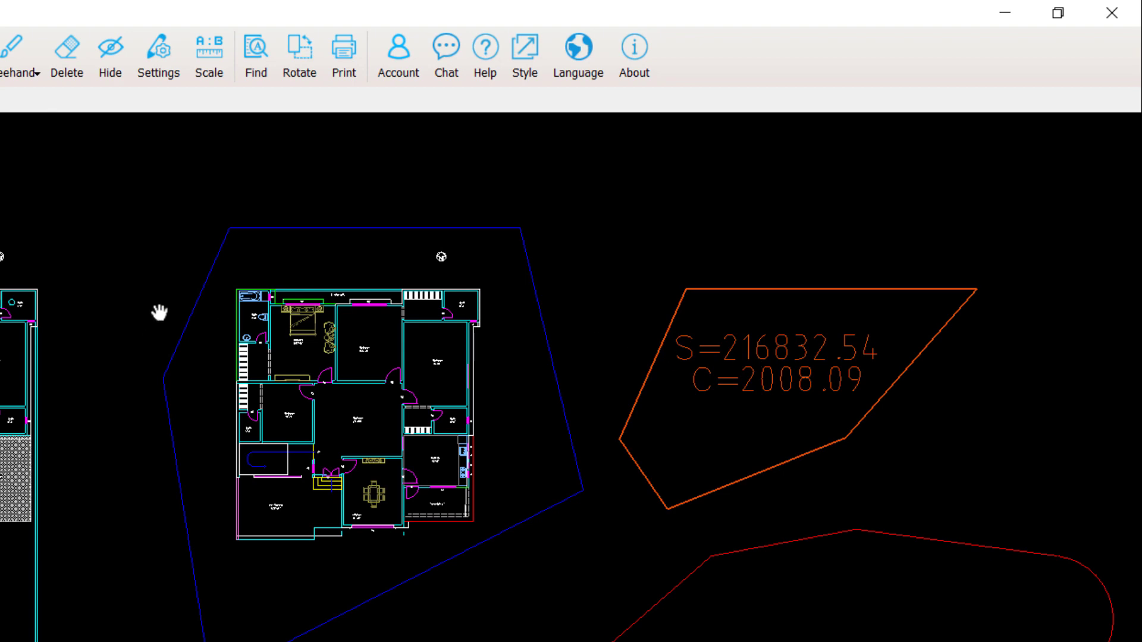
mouse_move(865, 629)
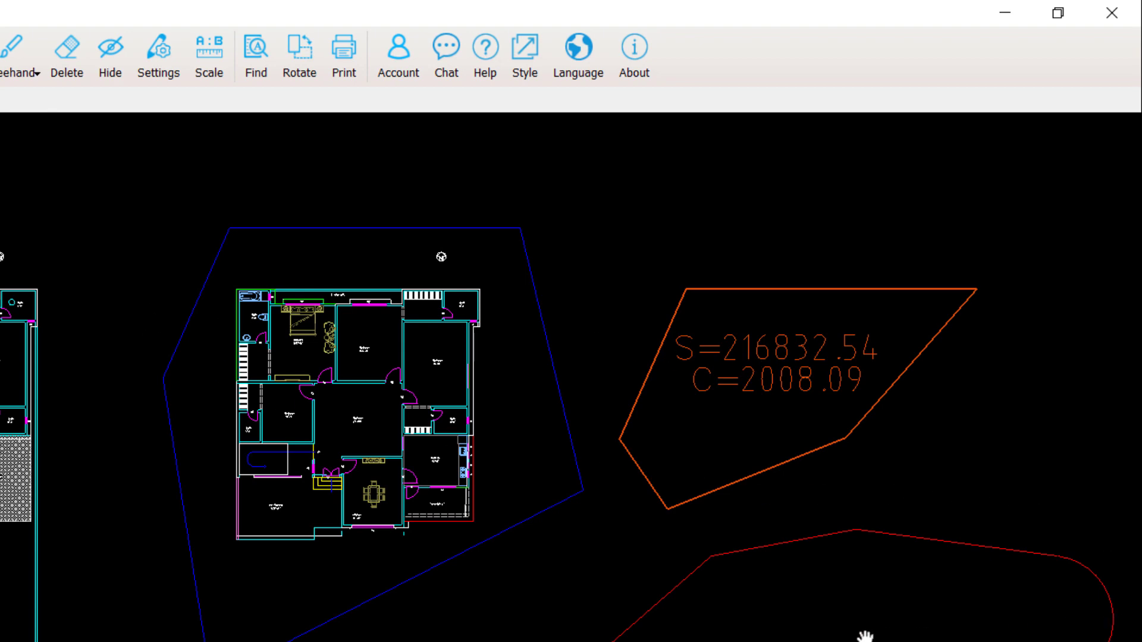
Measure the curved red parcel with Polygon(Arc) area, labelling S=422342.35, C=3358.30.
left_click(201, 36)
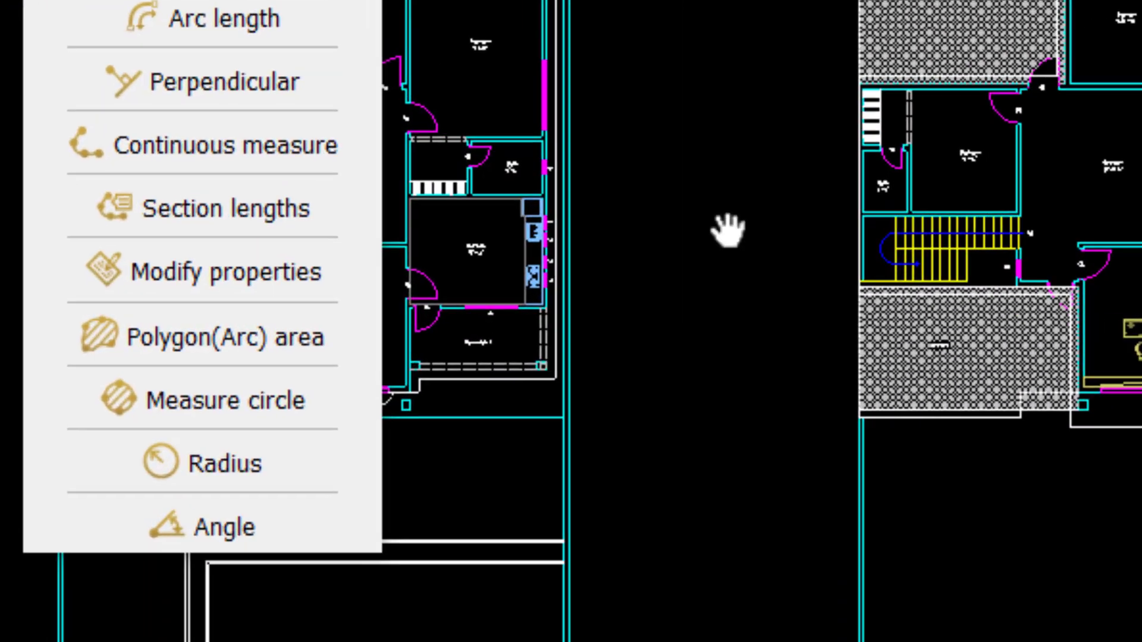
mouse_move(276, 363)
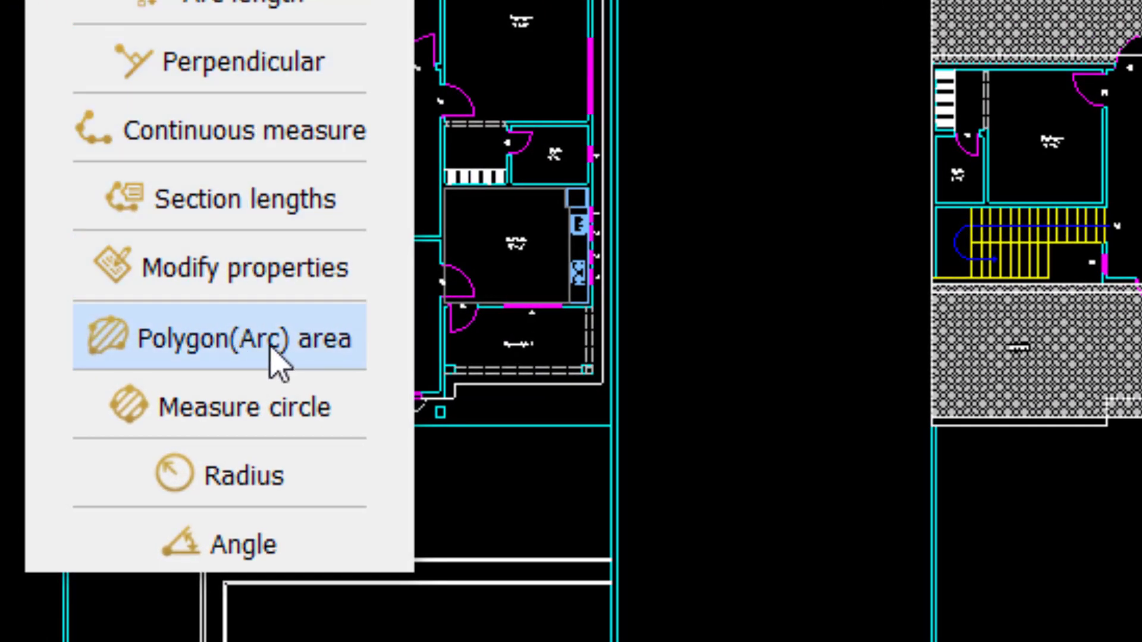
left_click(240, 337)
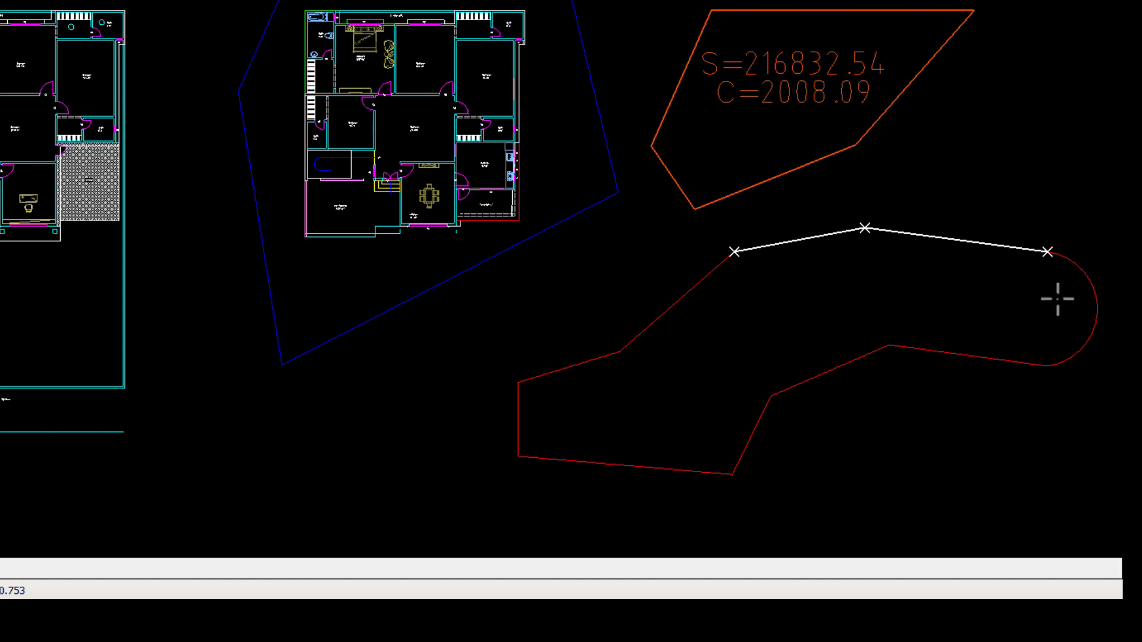
mouse_move(1054, 302)
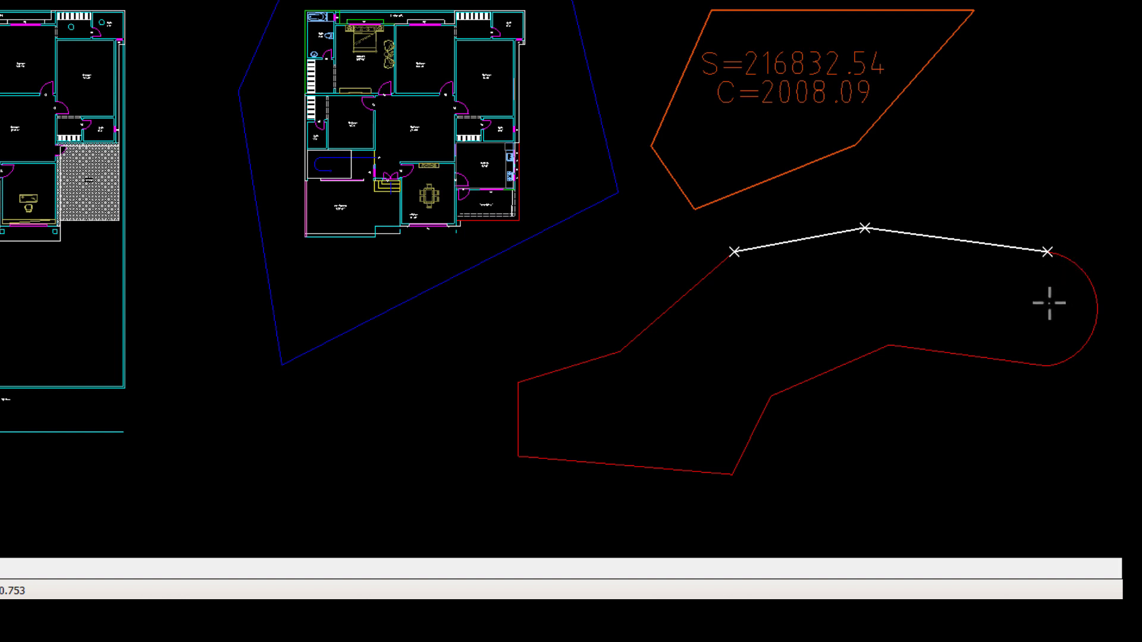
mouse_move(1074, 282)
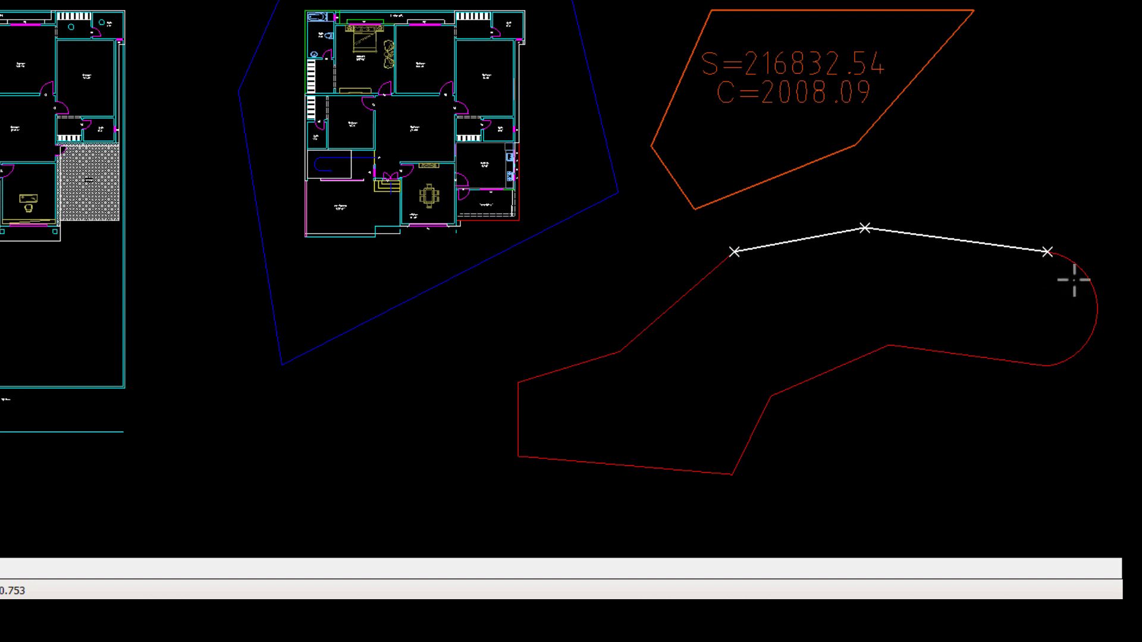
mouse_move(1077, 282)
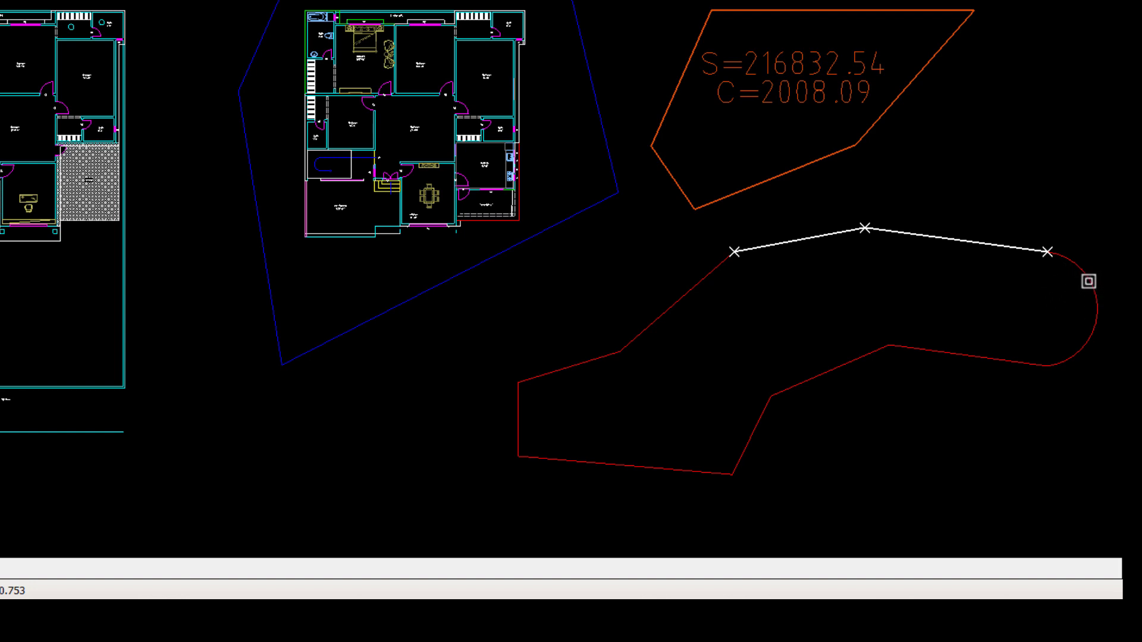
mouse_move(1070, 283)
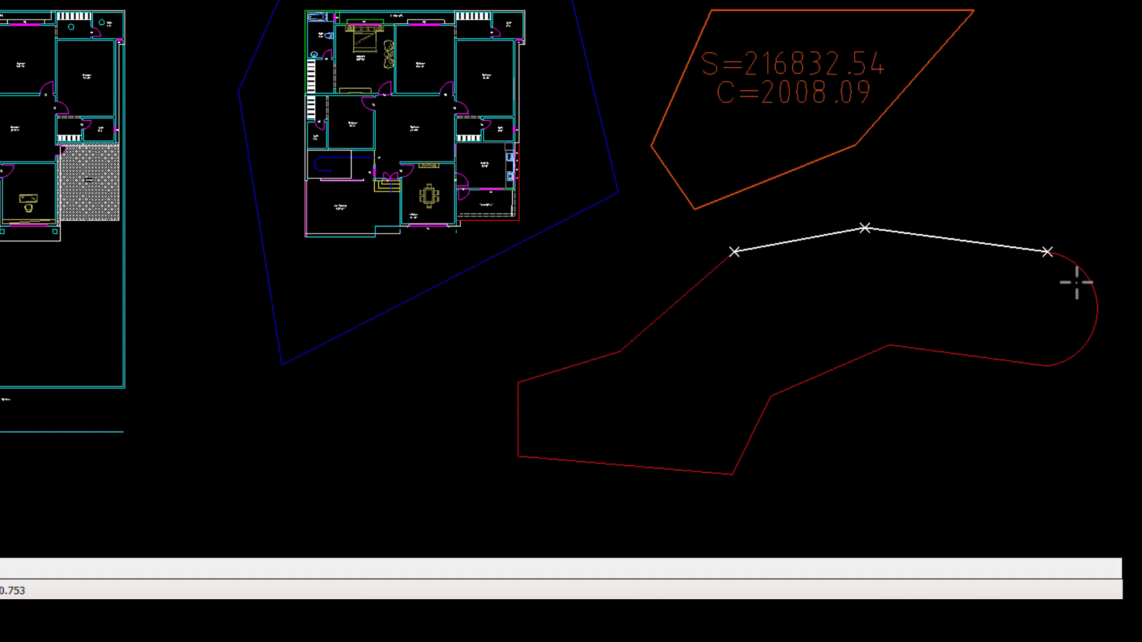
mouse_move(1080, 279)
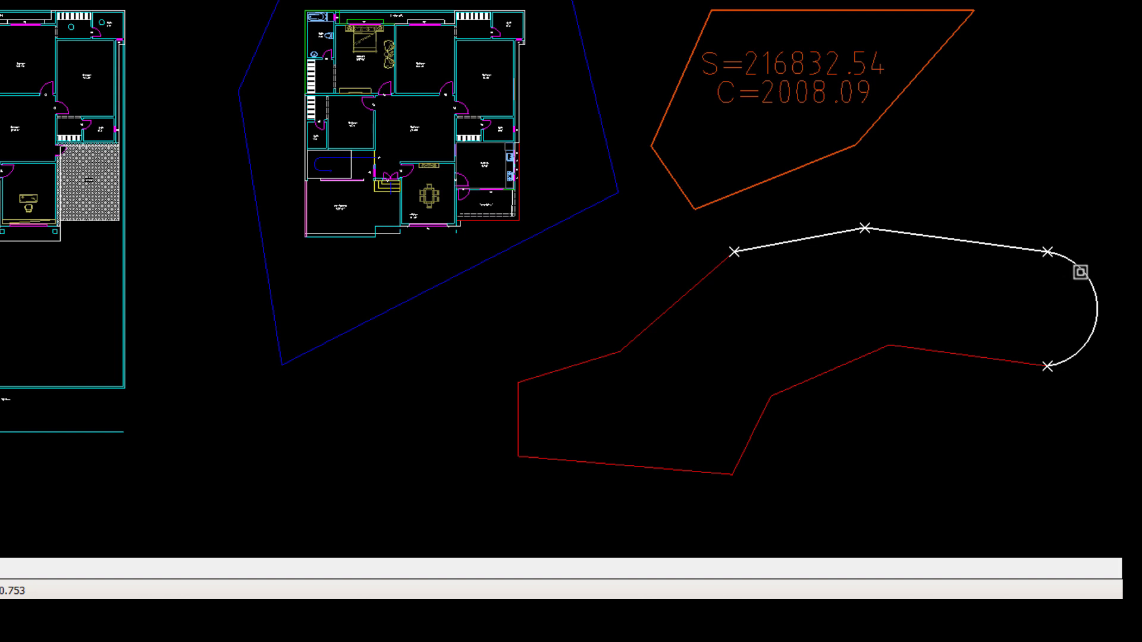
mouse_move(887, 346)
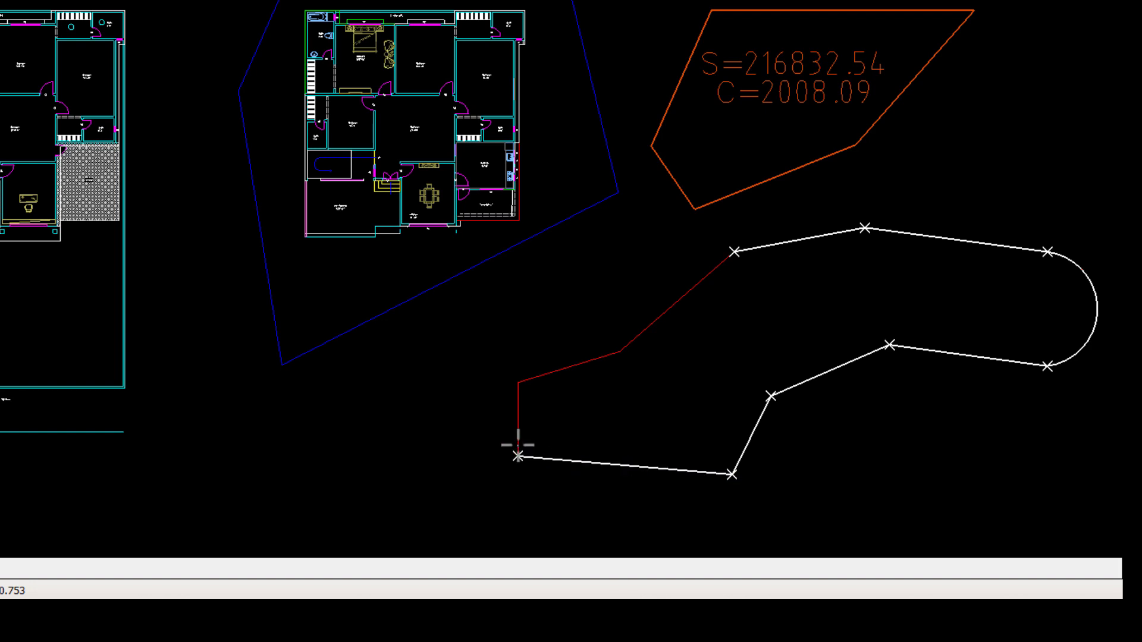
left_click(705, 287)
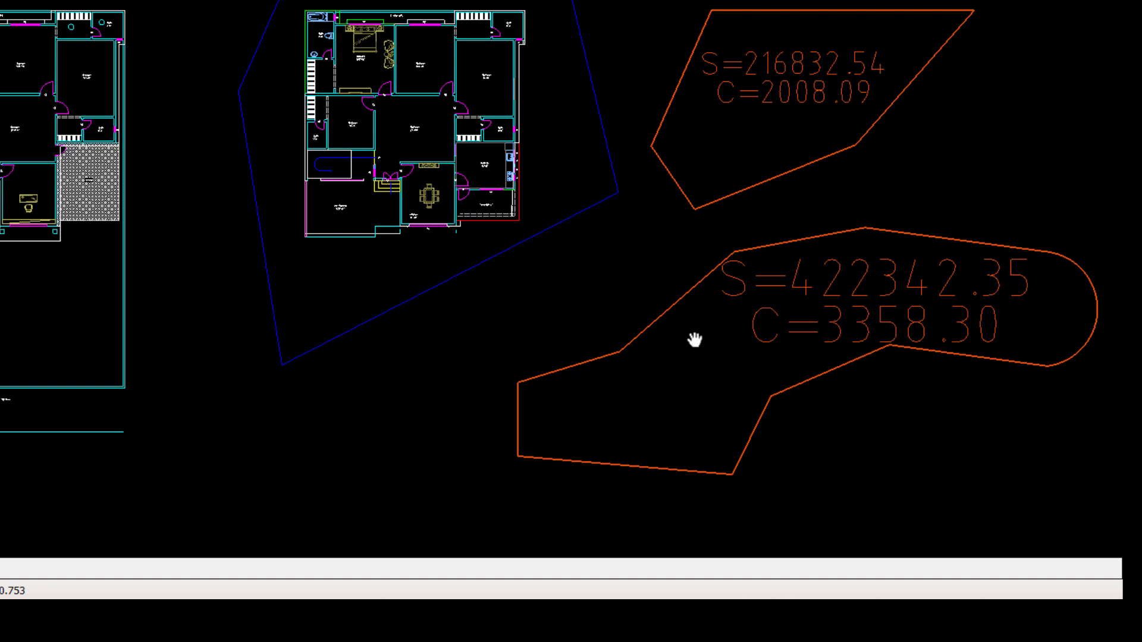
mouse_move(630, 296)
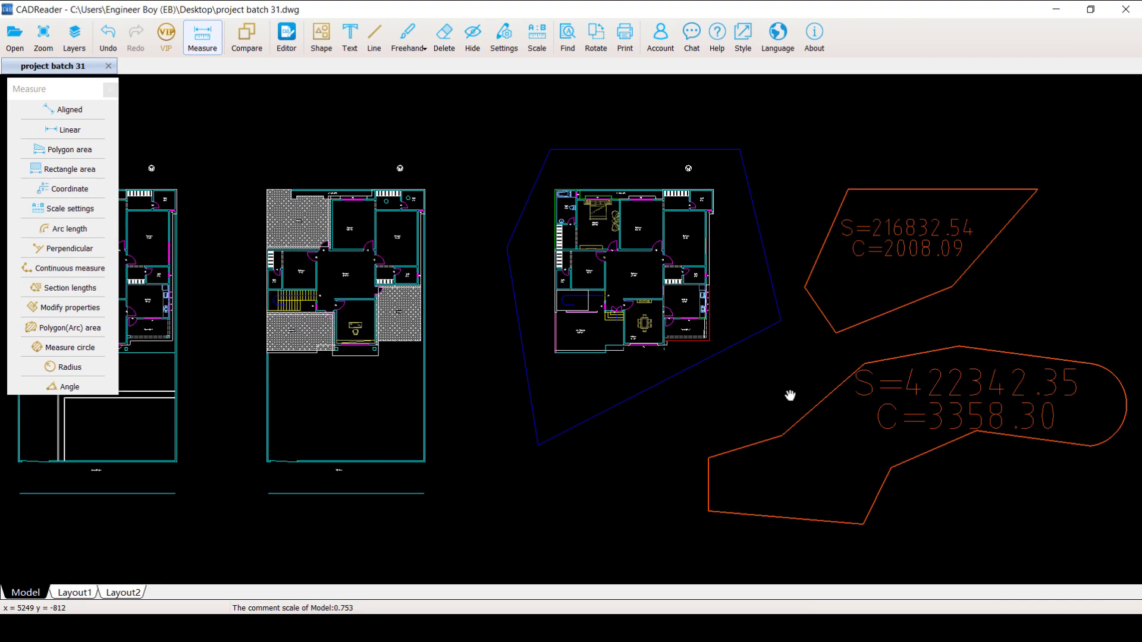
mouse_move(797, 396)
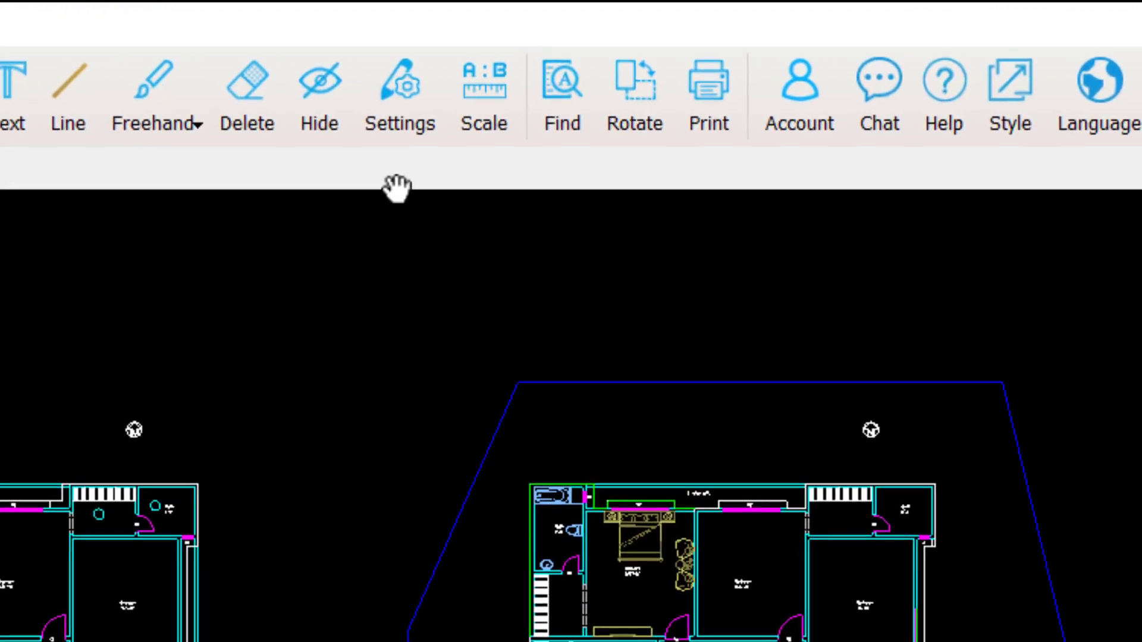
left_click(399, 82)
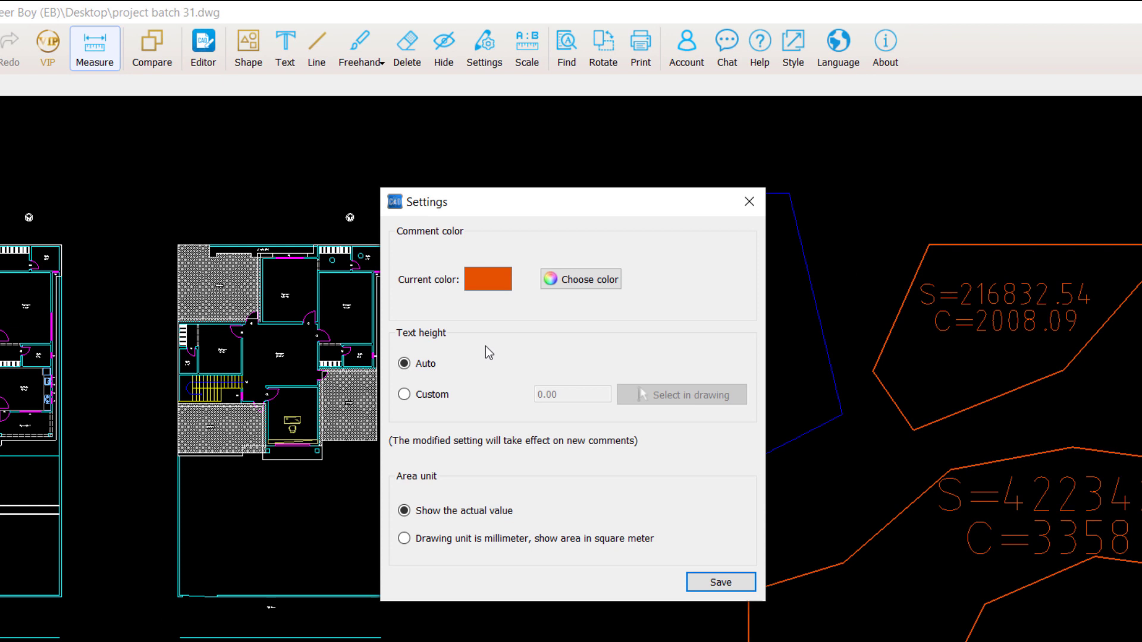
mouse_move(1077, 570)
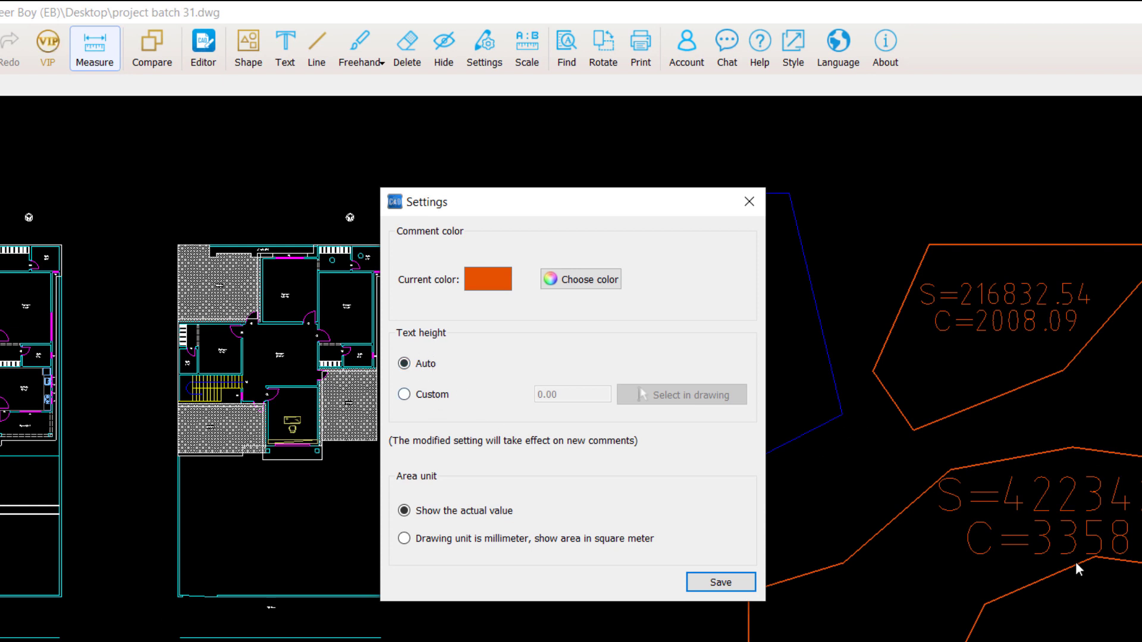
mouse_move(1078, 330)
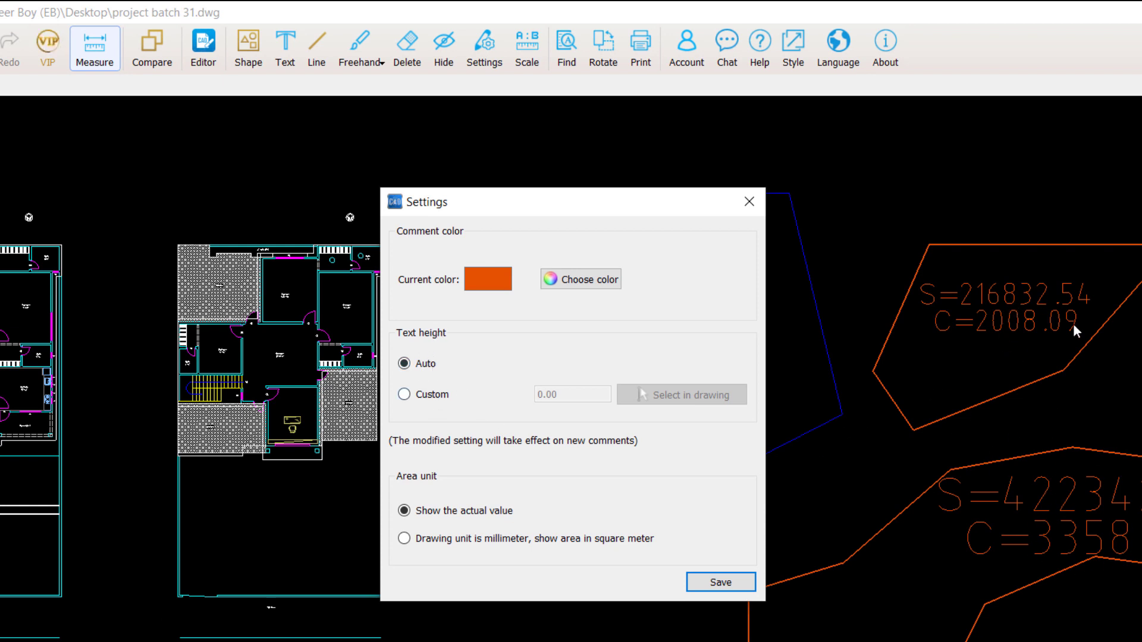
mouse_move(1052, 399)
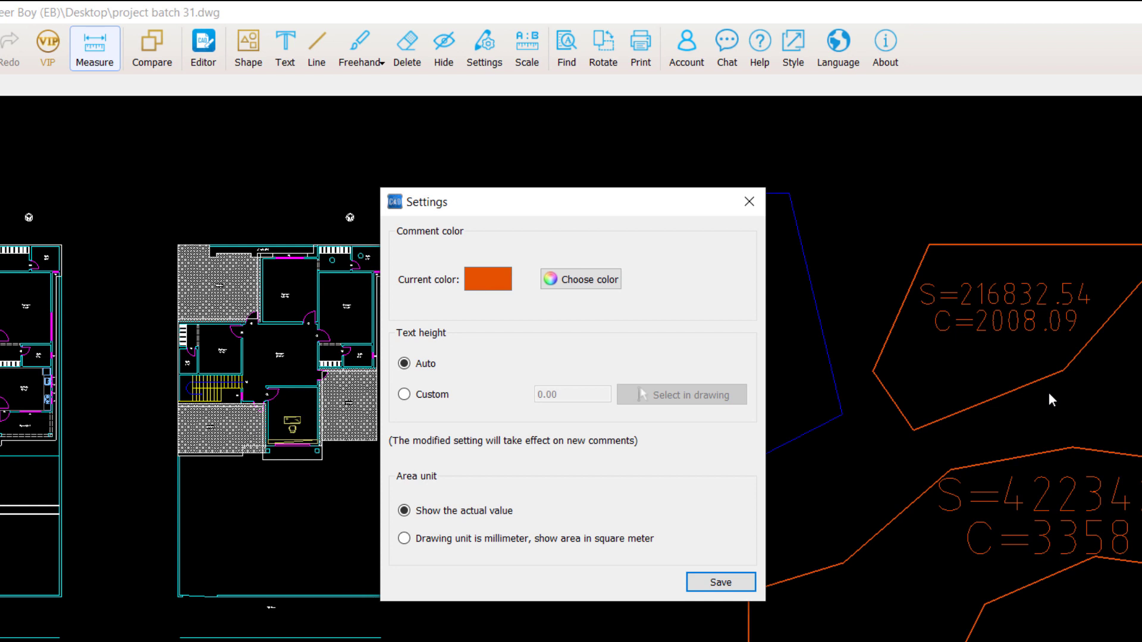
mouse_move(486, 474)
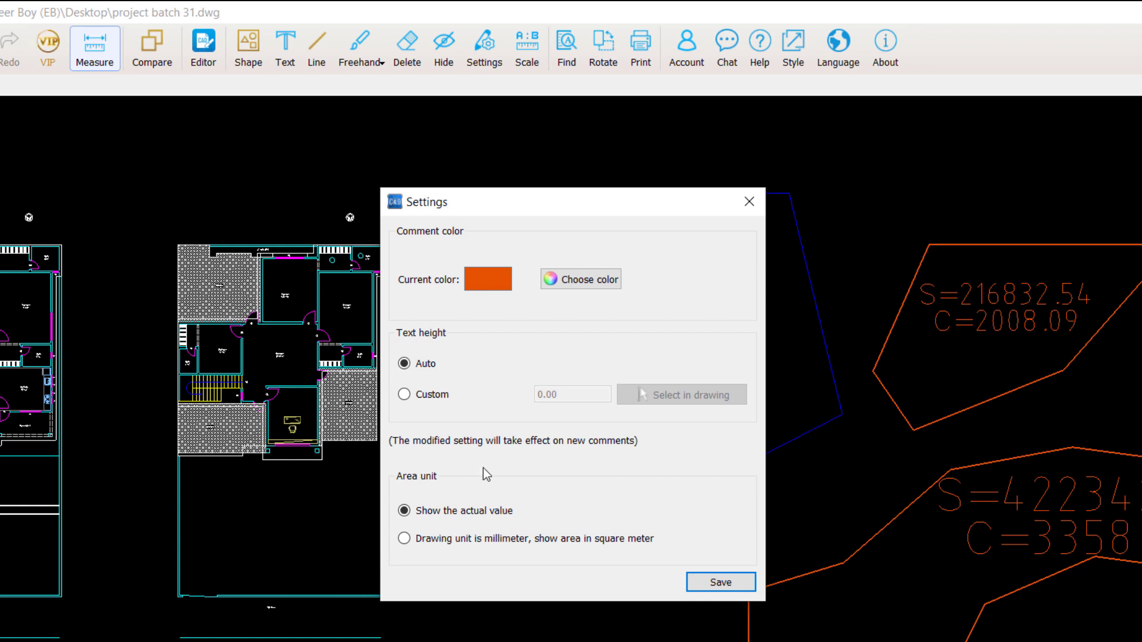
left_click(404, 394)
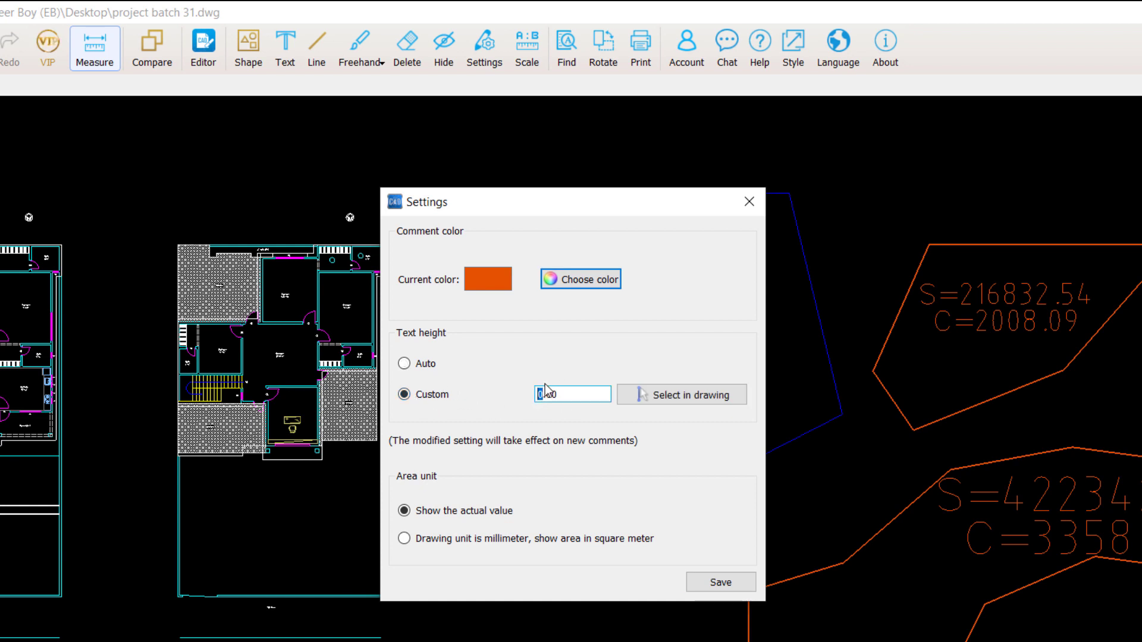
left_click(404, 364)
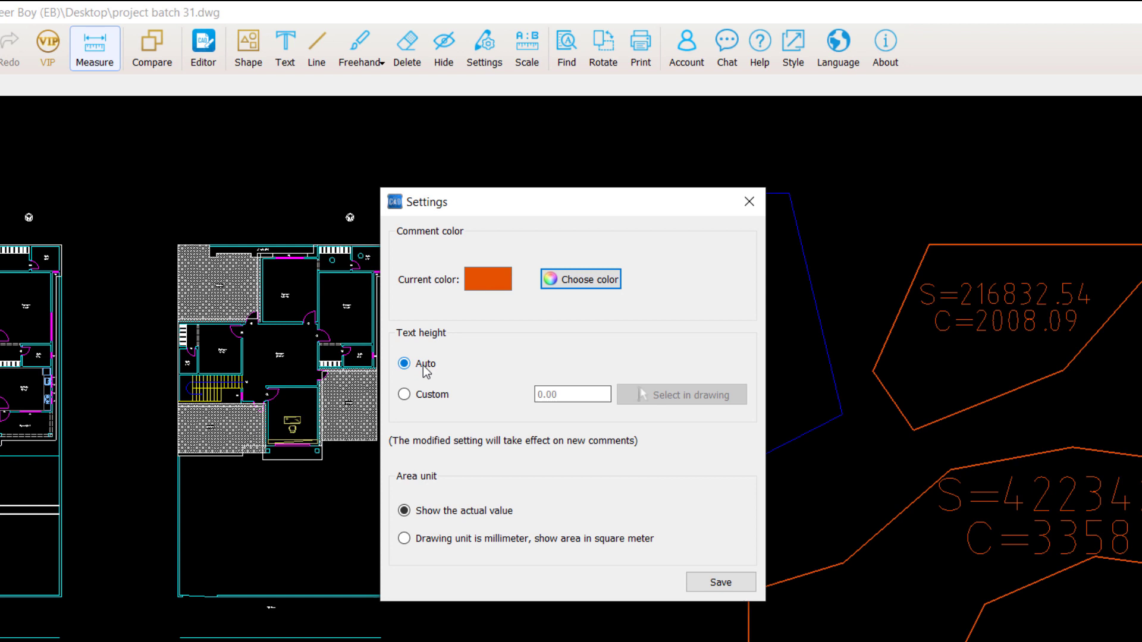
mouse_move(447, 415)
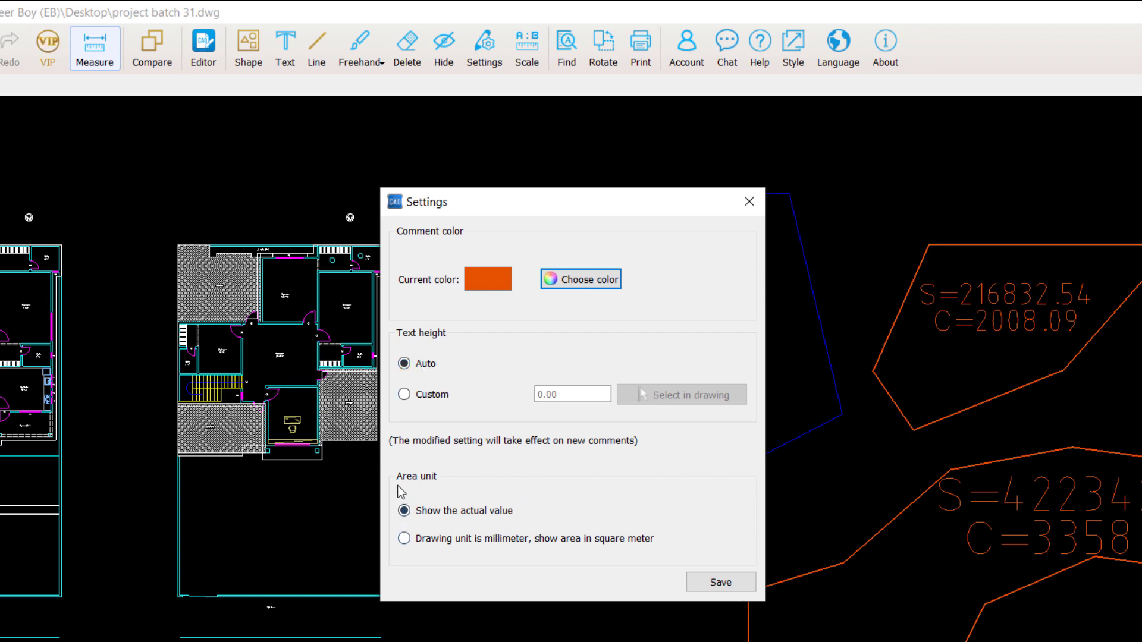
mouse_move(720, 581)
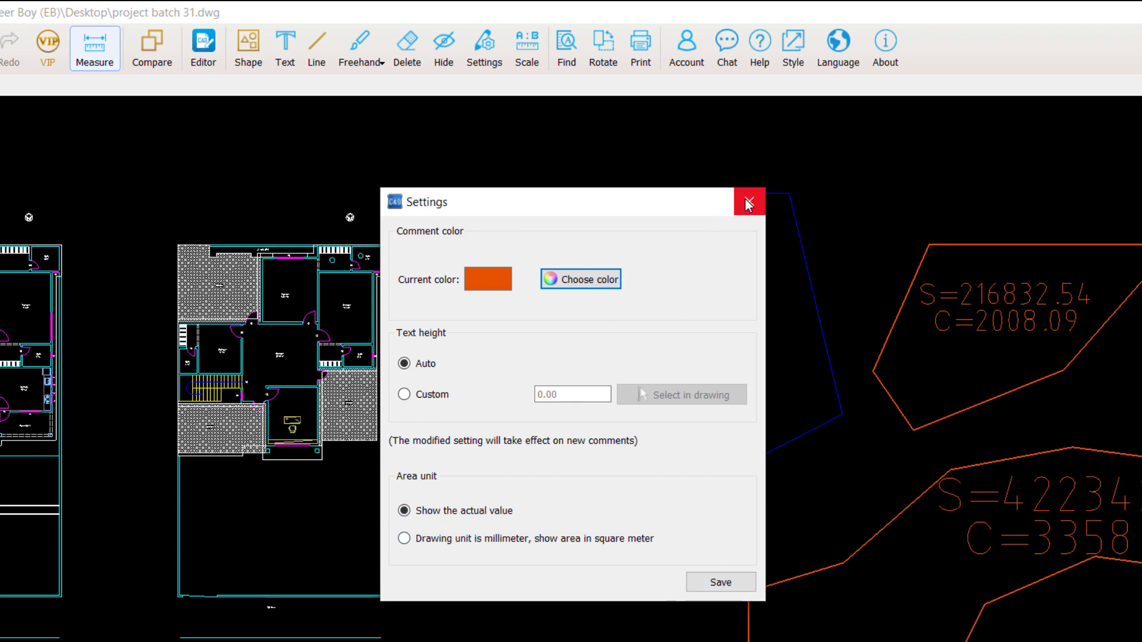
left_click(749, 202)
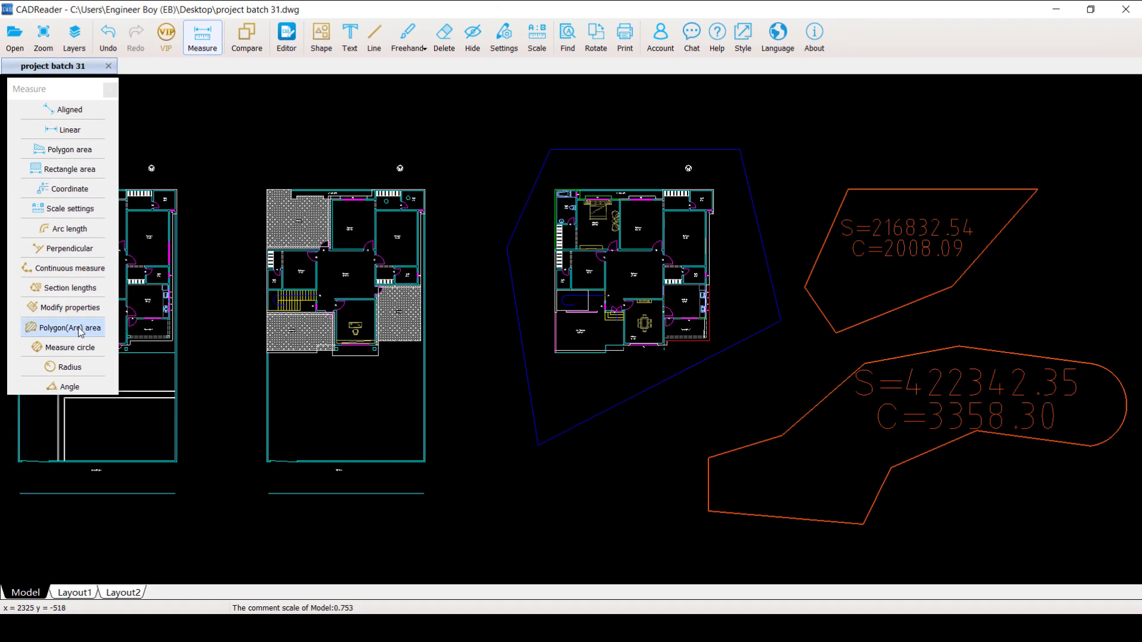
Measure the middle blue parcel and place its S=626642.65, C=3130.80 label above it.
left_click(75, 328)
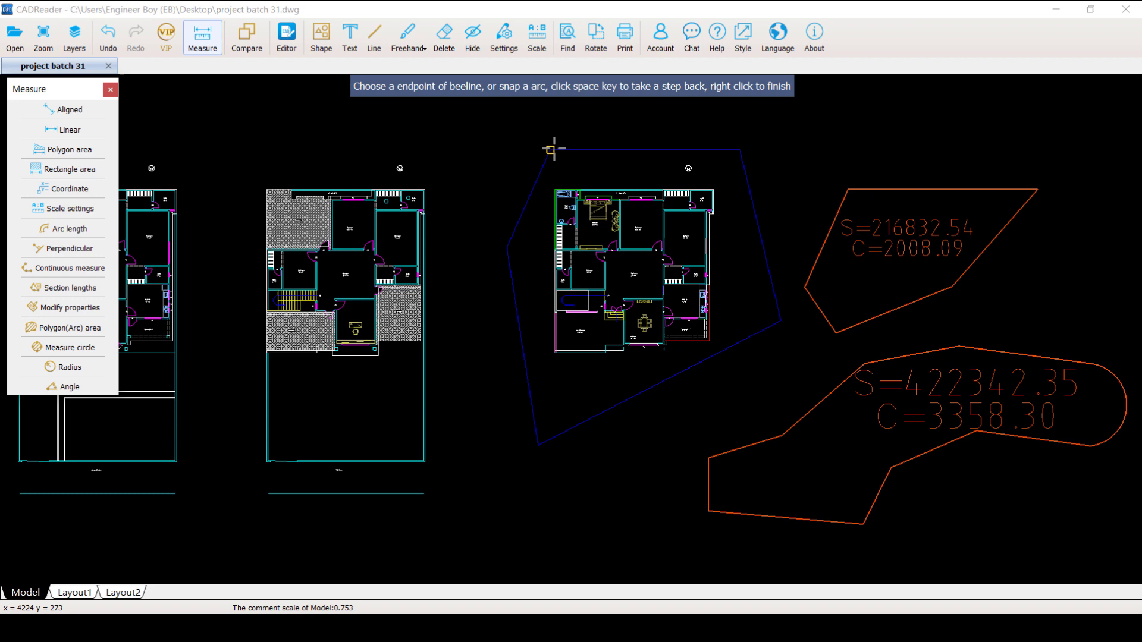
mouse_move(714, 148)
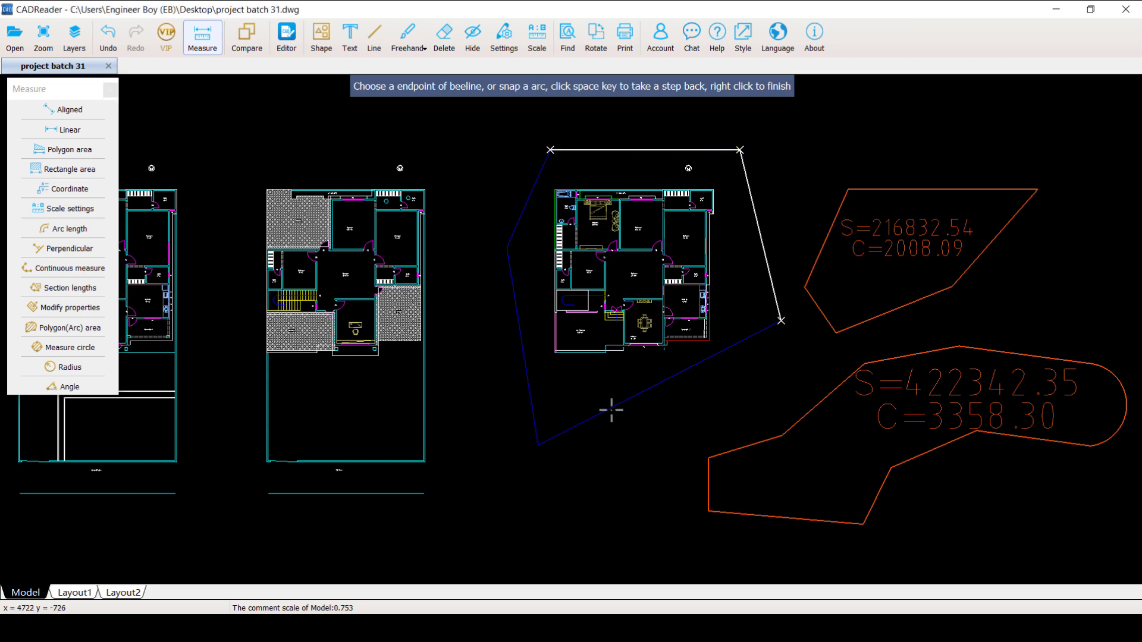
left_click(539, 446)
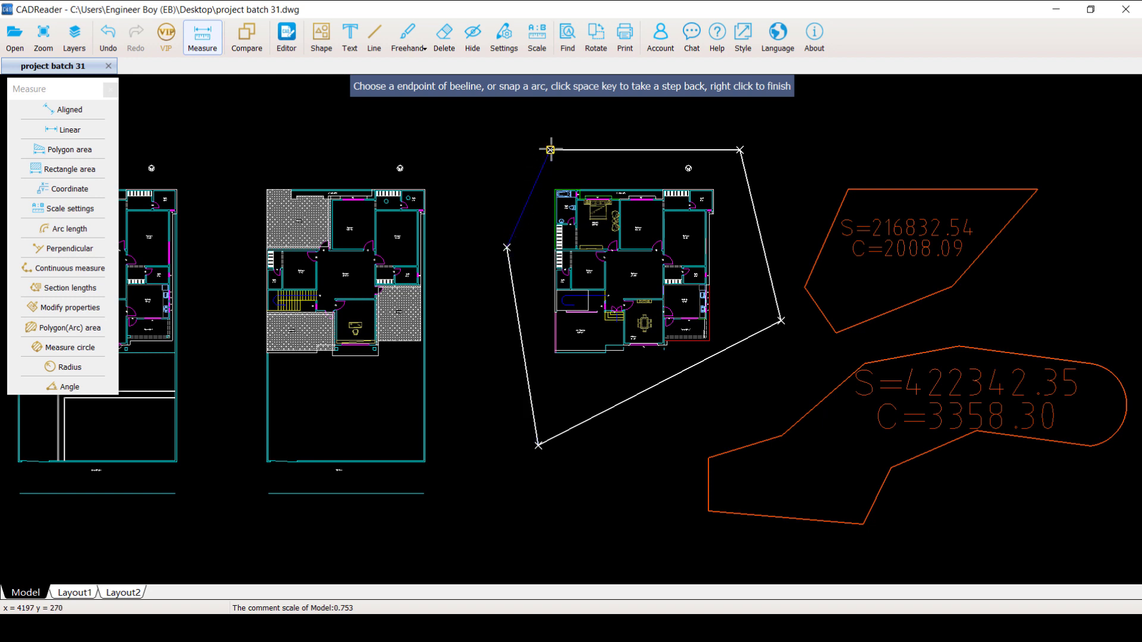
right_click(549, 149)
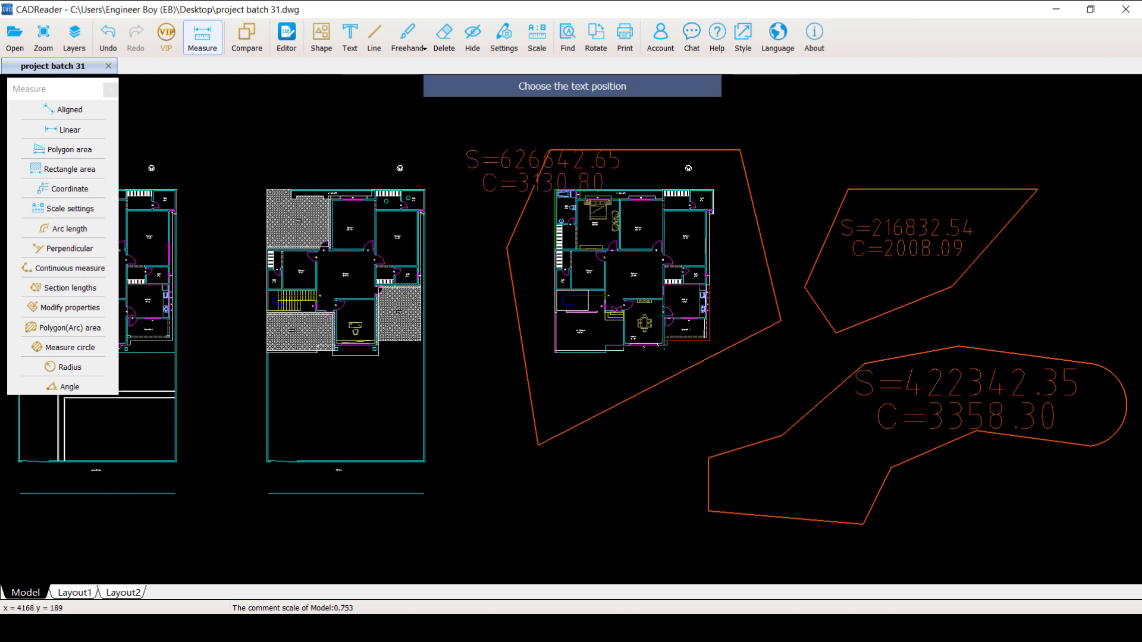
left_click(639, 120)
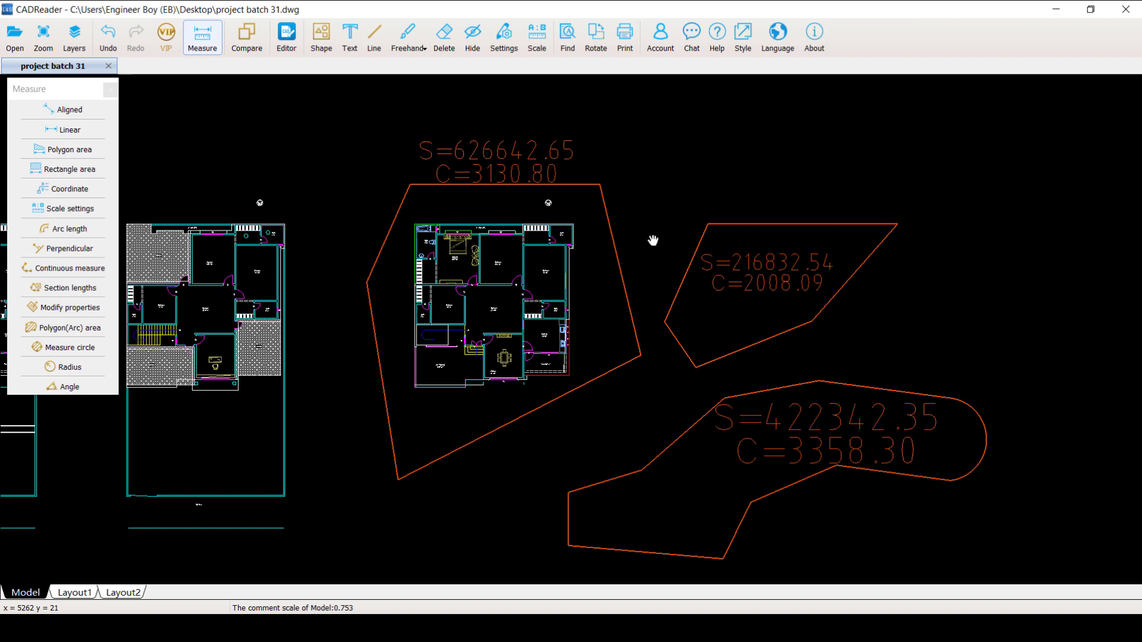
mouse_move(644, 235)
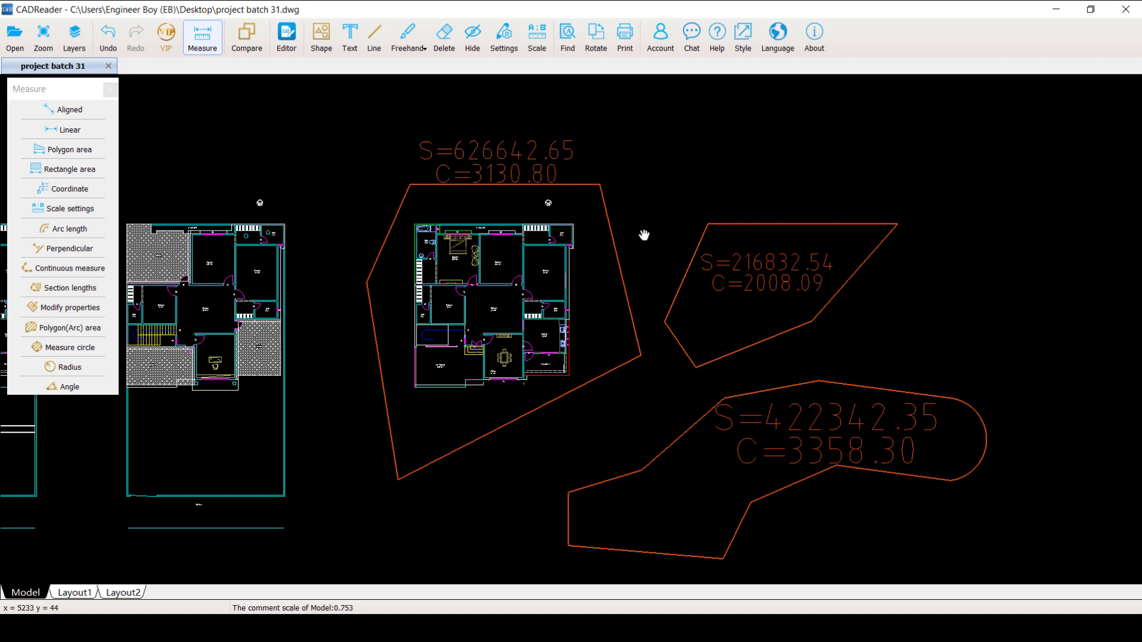
mouse_move(587, 212)
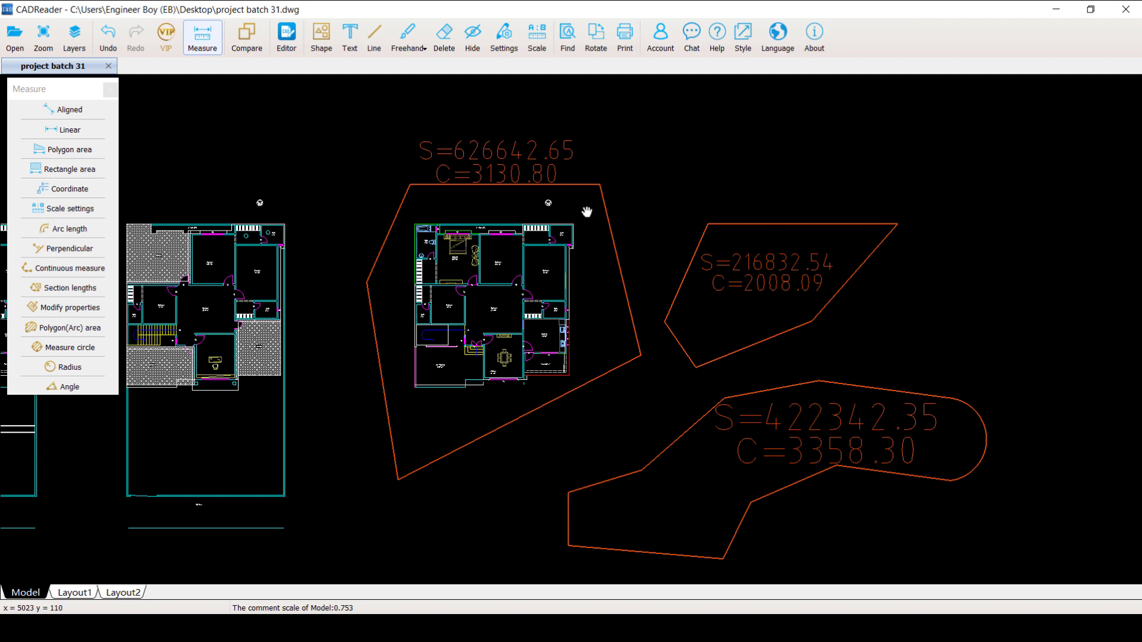
mouse_move(592, 237)
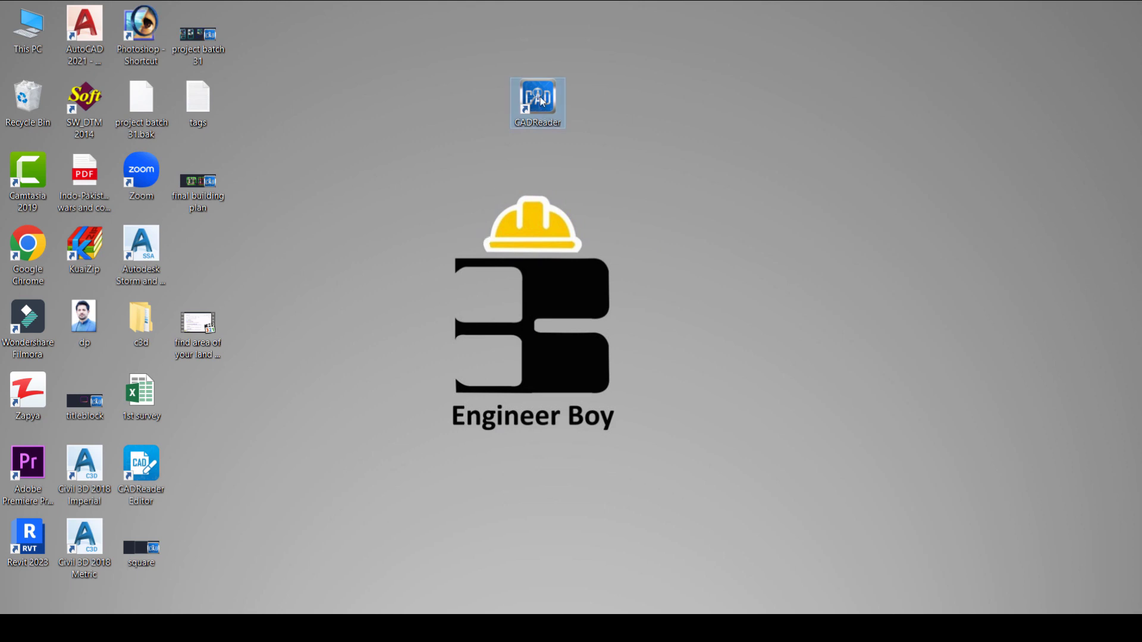
mouse_move(536, 102)
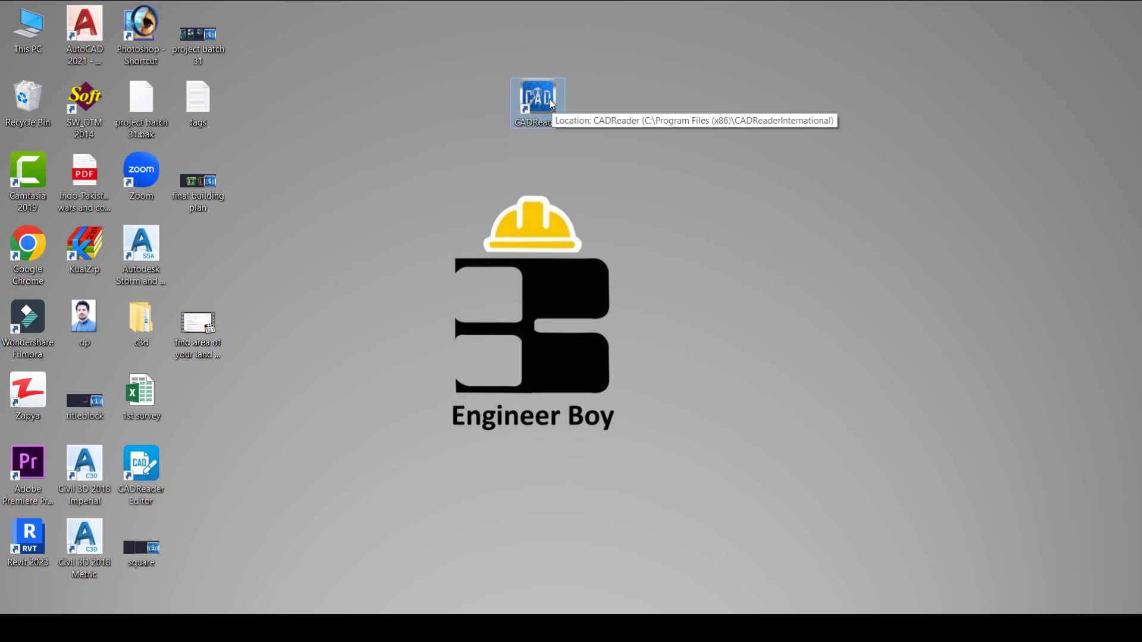
mouse_move(539, 98)
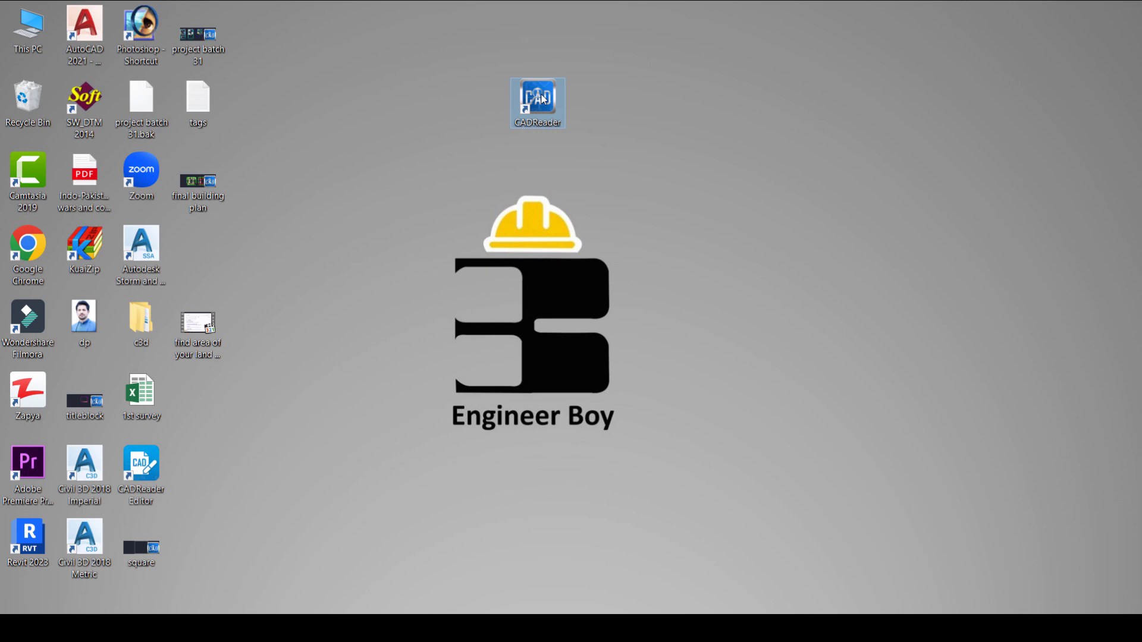
mouse_move(328, 535)
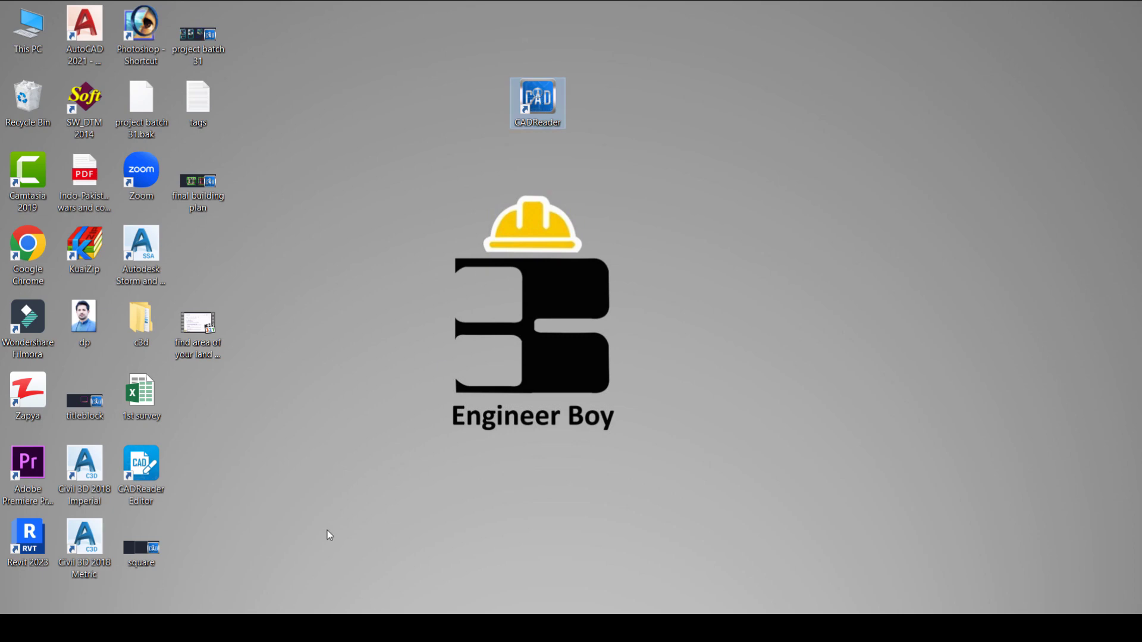
Relaunch CADReader from its desktop shortcut.
double_click(538, 102)
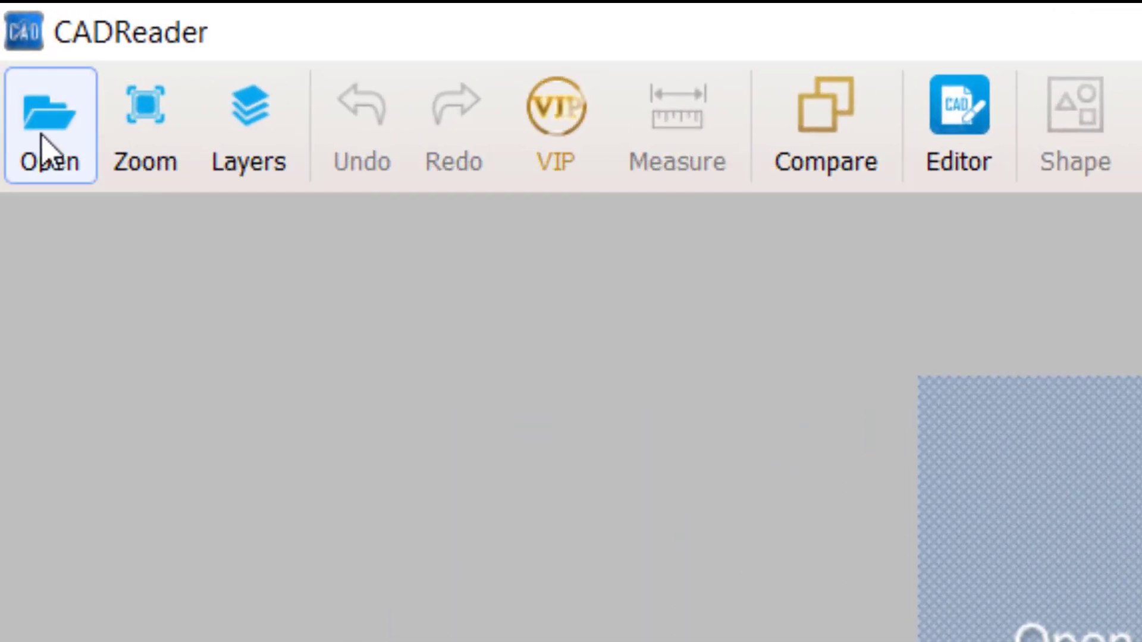
Reopen the saved 'project batch 31' drawing from the Desktop.
left_click(956, 124)
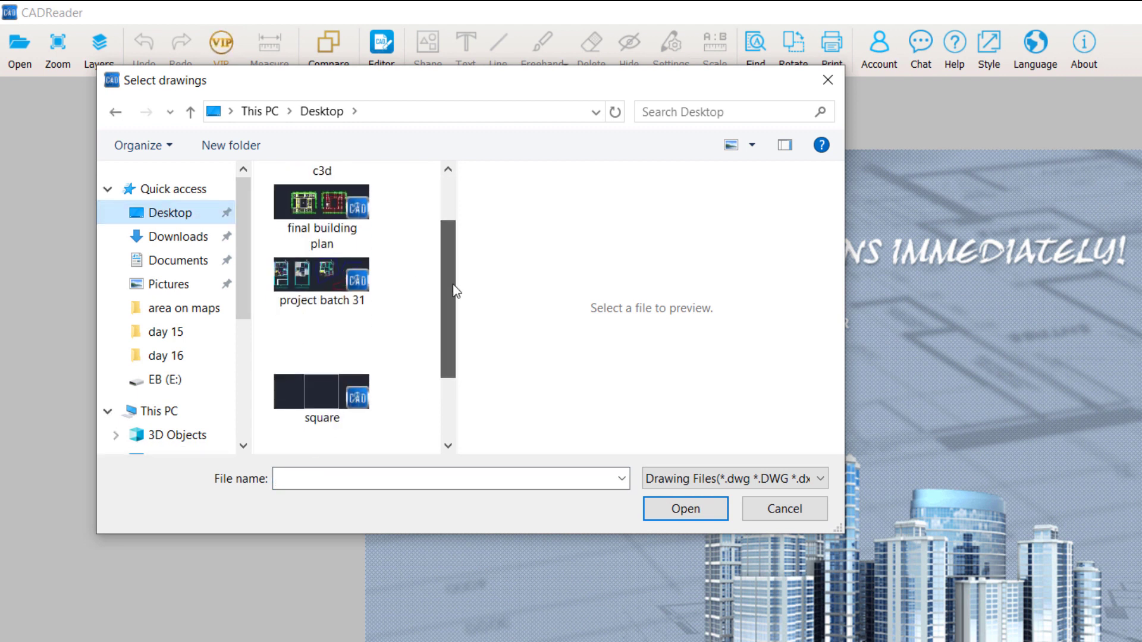
left_click(321, 279)
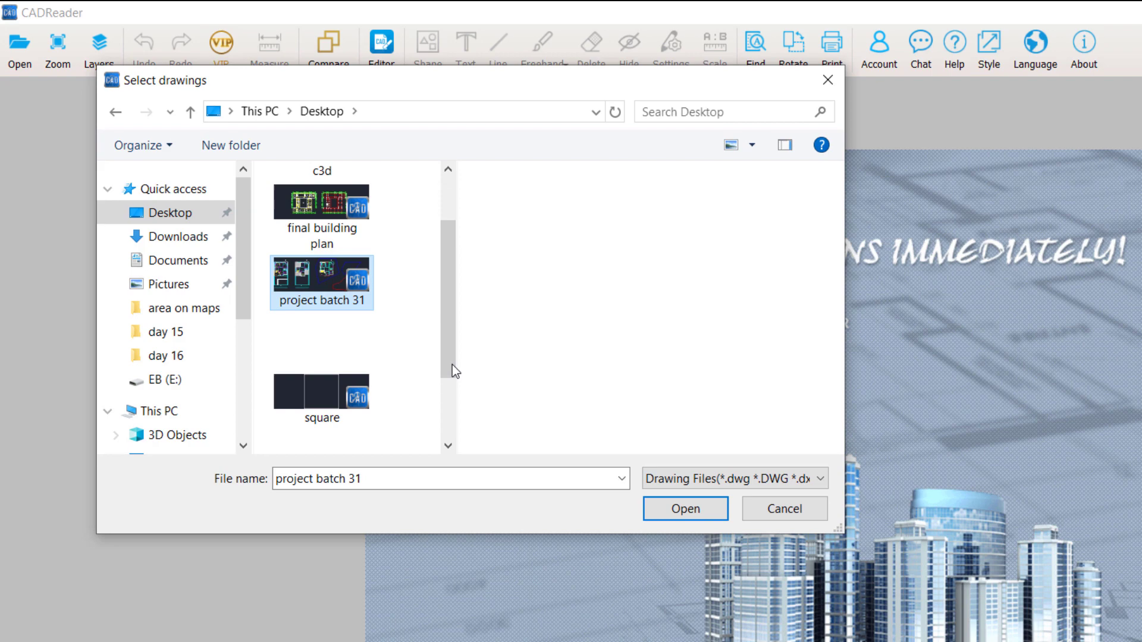
left_click(684, 509)
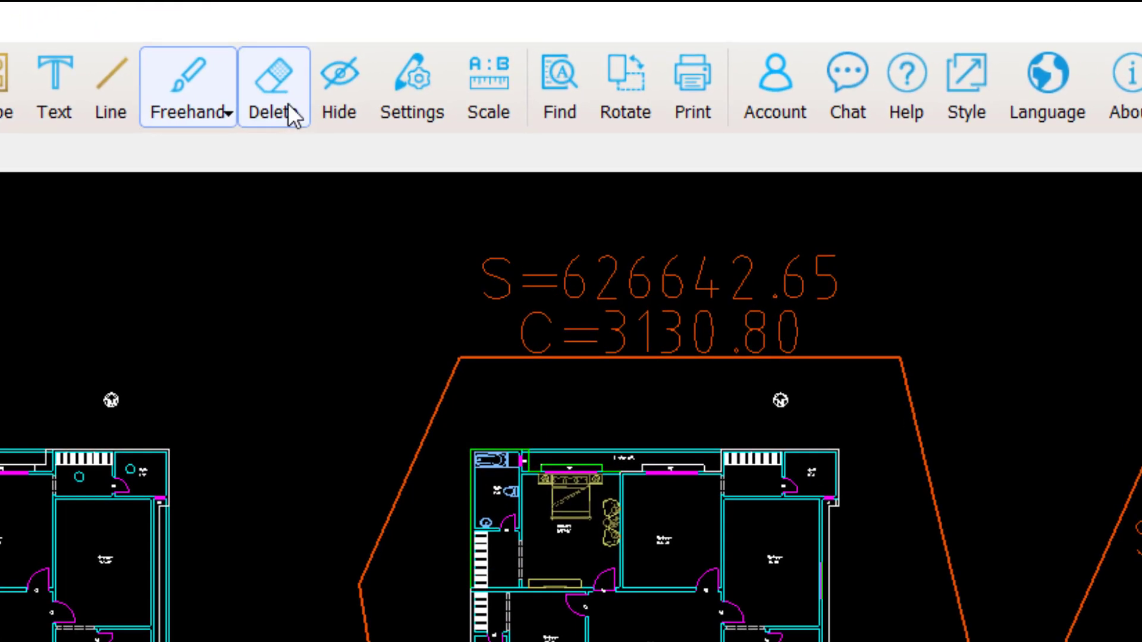
Use Erase comment to delete the middle, upper-right and lower-right parcel S/C labels.
left_click(274, 88)
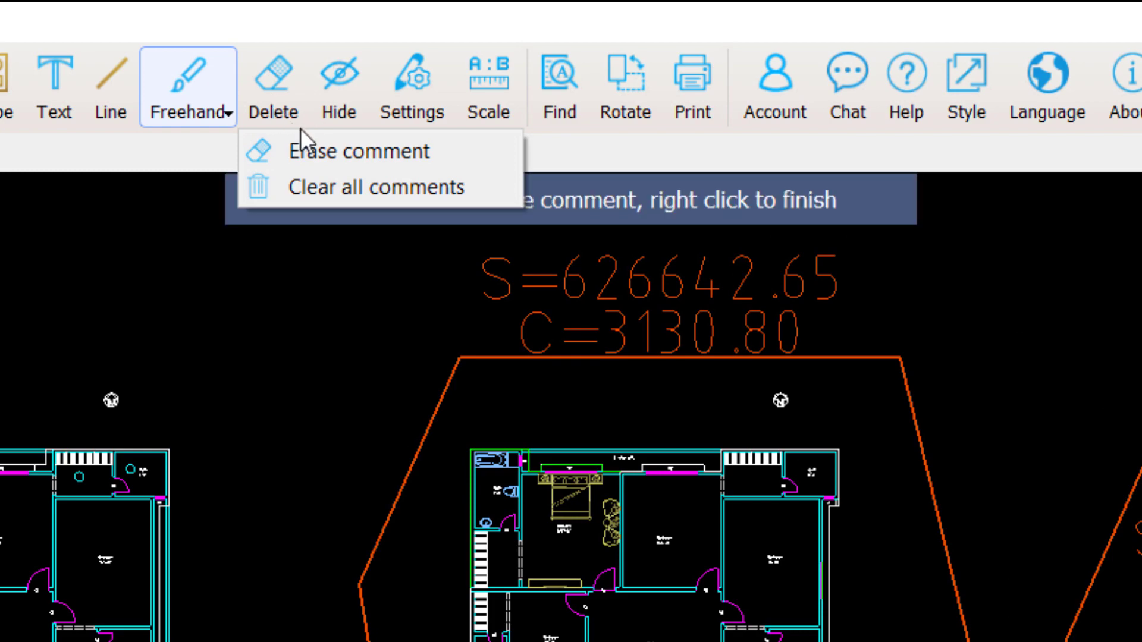
left_click(327, 151)
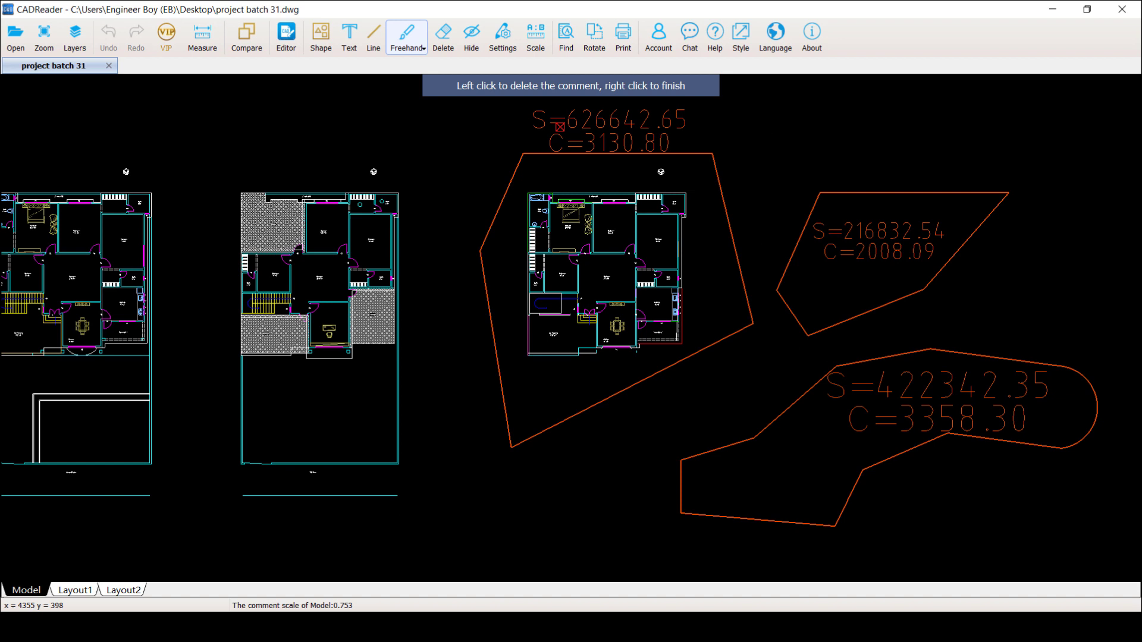
left_click(561, 126)
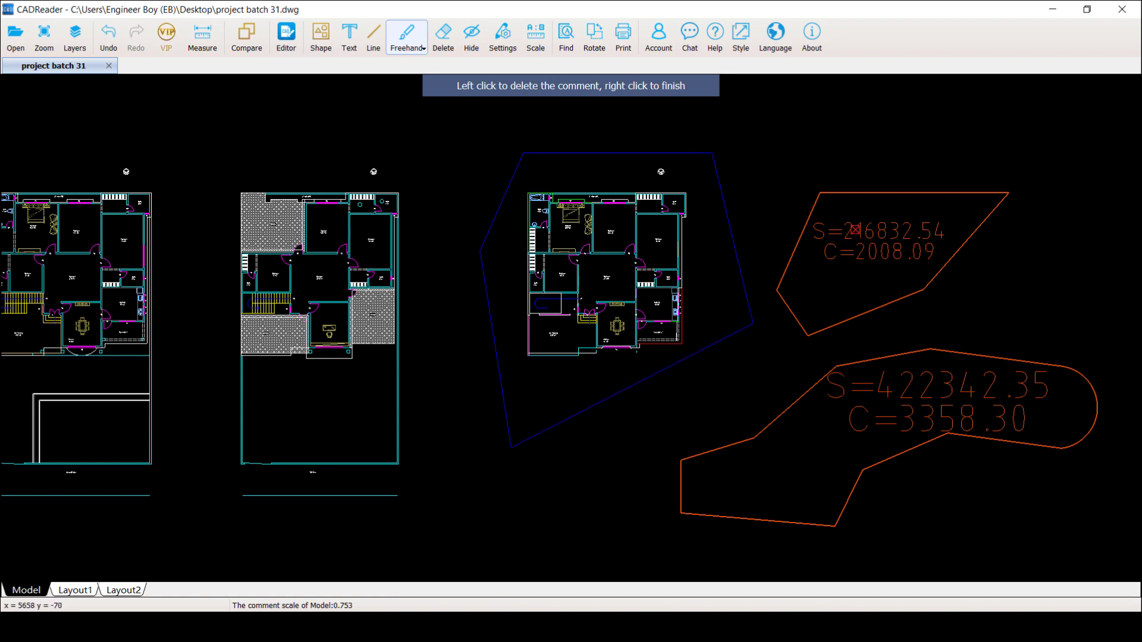
left_click(851, 231)
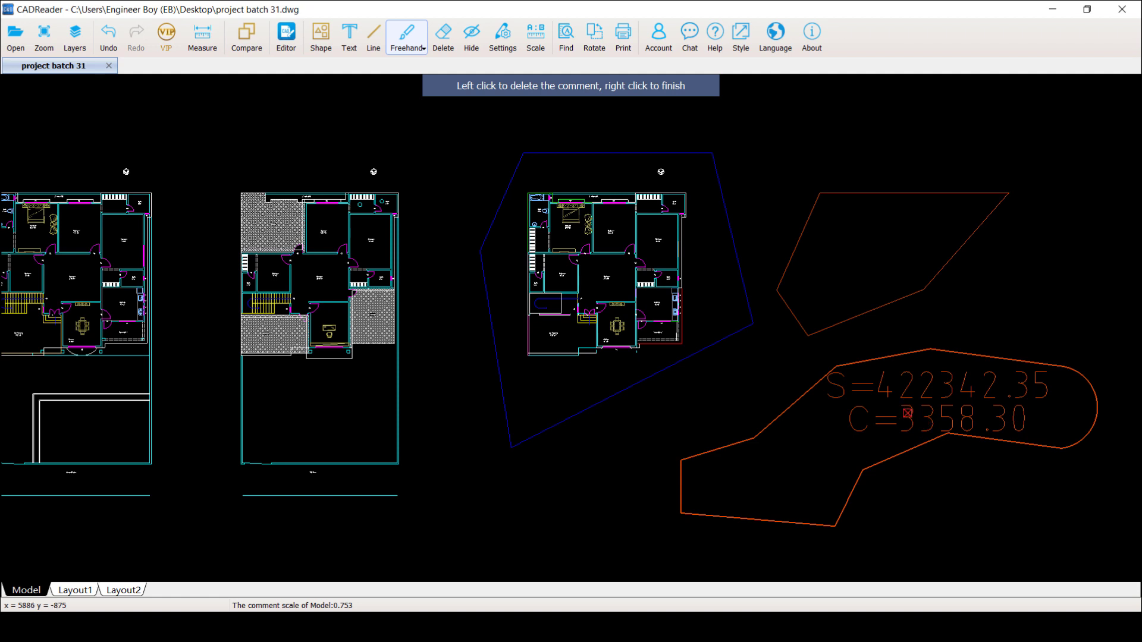
left_click(907, 413)
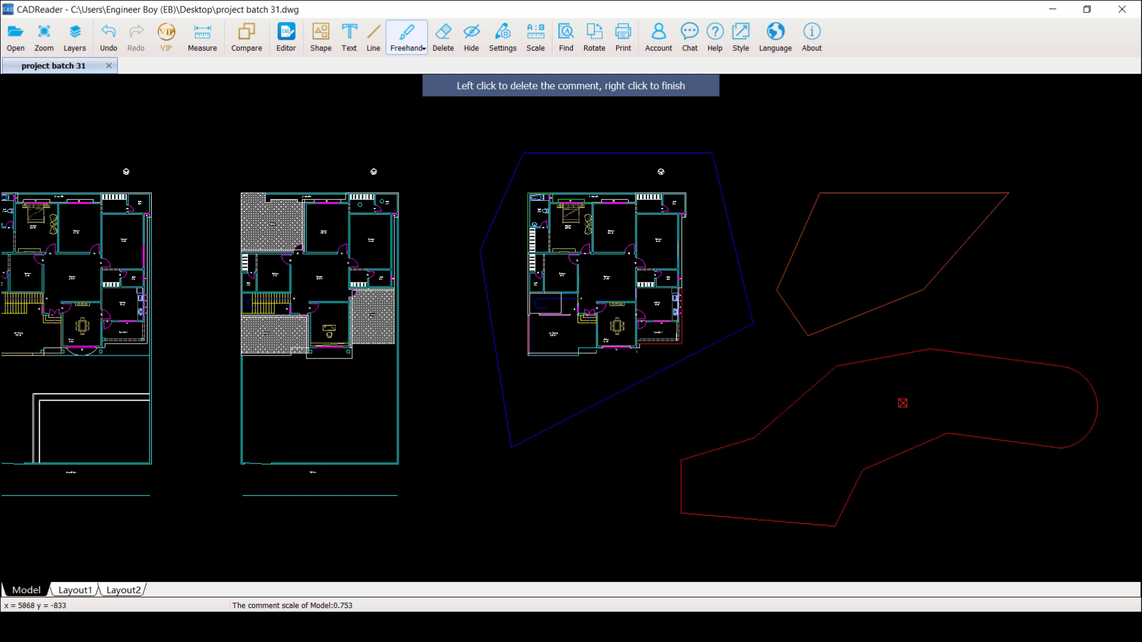